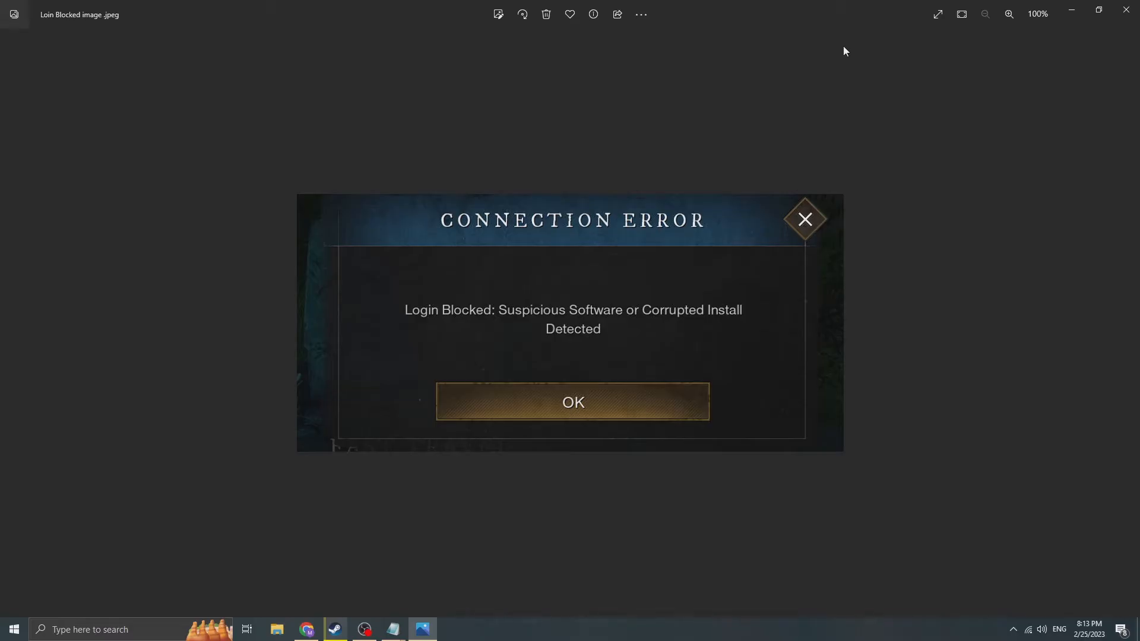
mouse_move(435, 598)
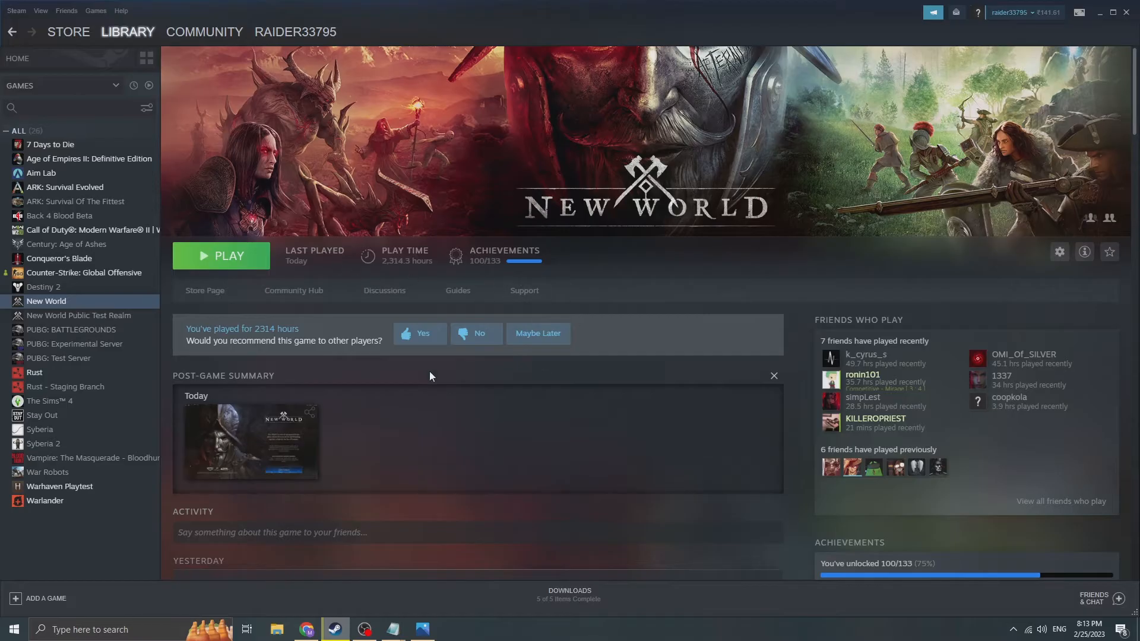
mouse_move(1059, 251)
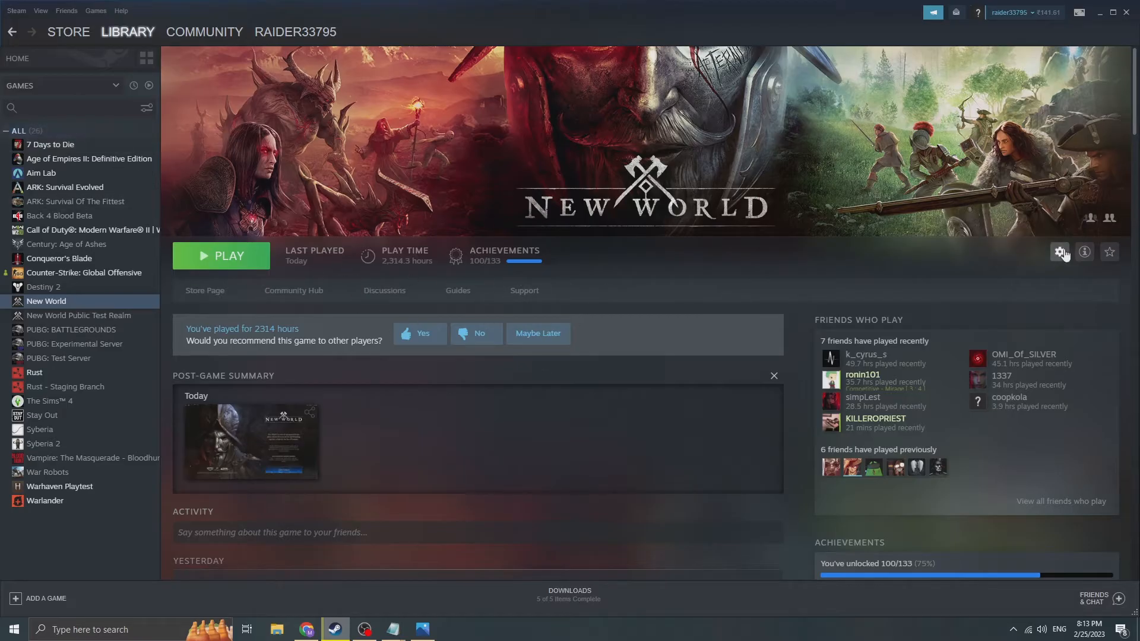
left_click(1058, 252)
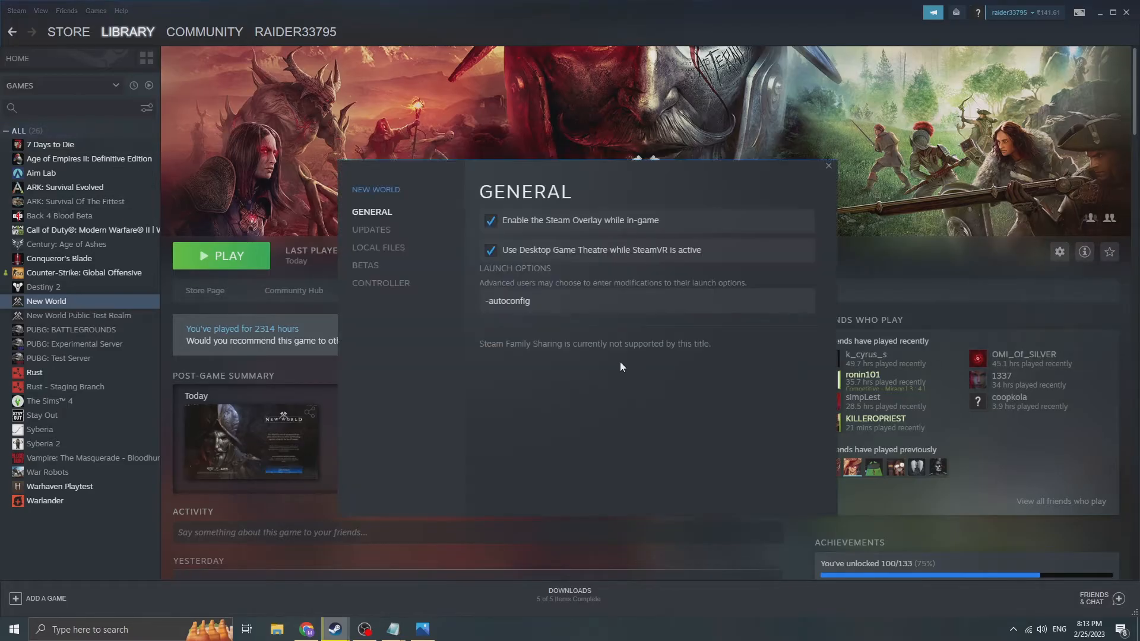
left_click(377, 247)
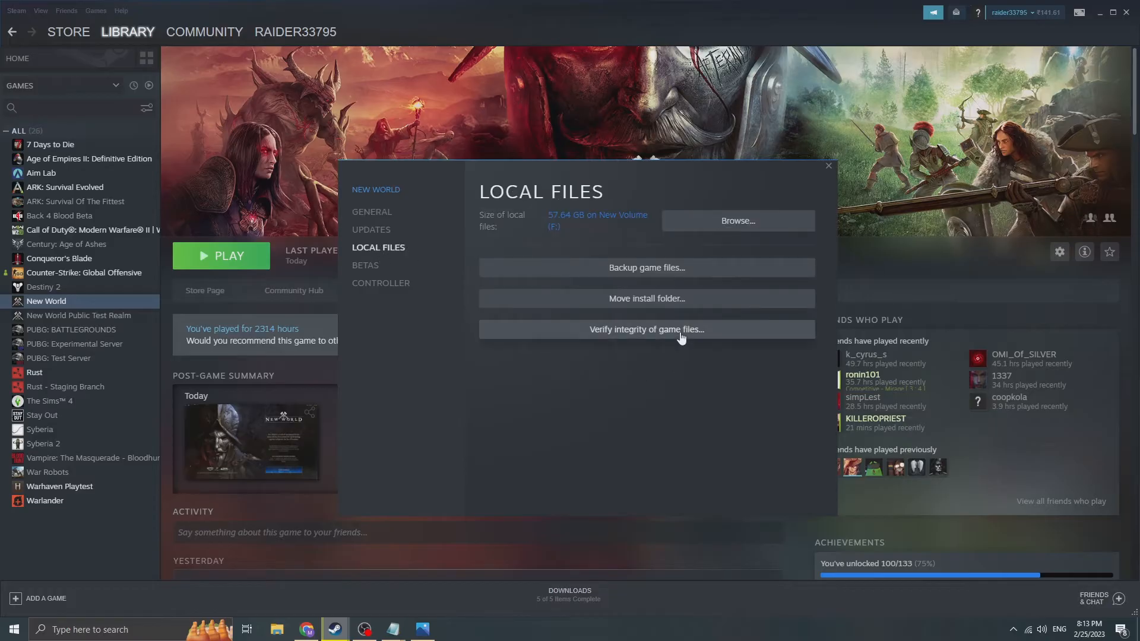
mouse_move(679, 380)
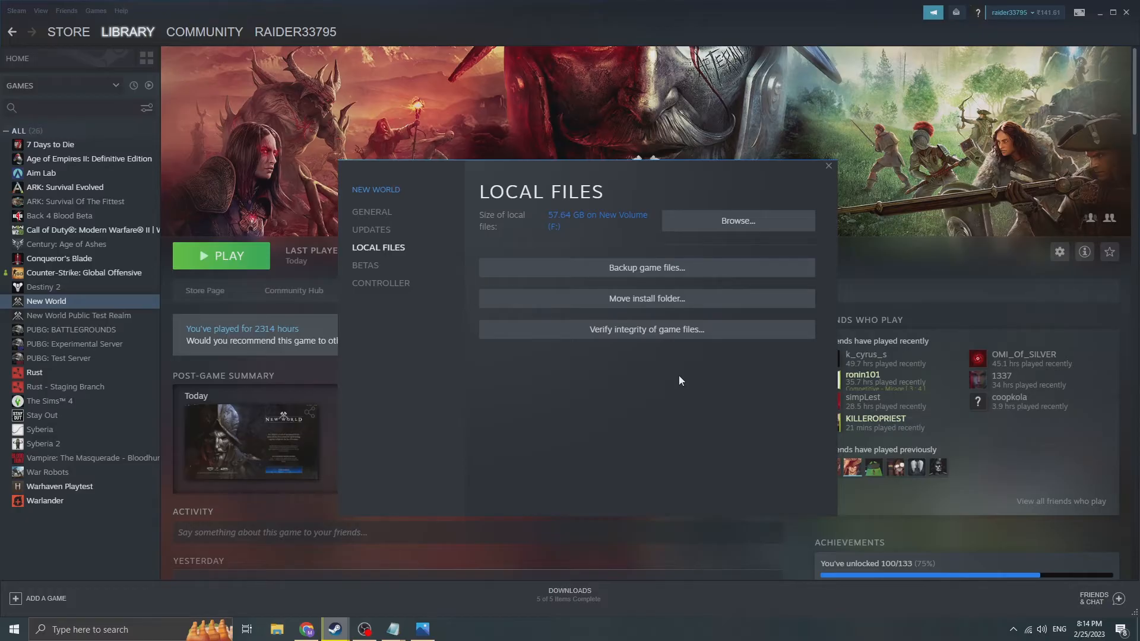
mouse_move(647, 399)
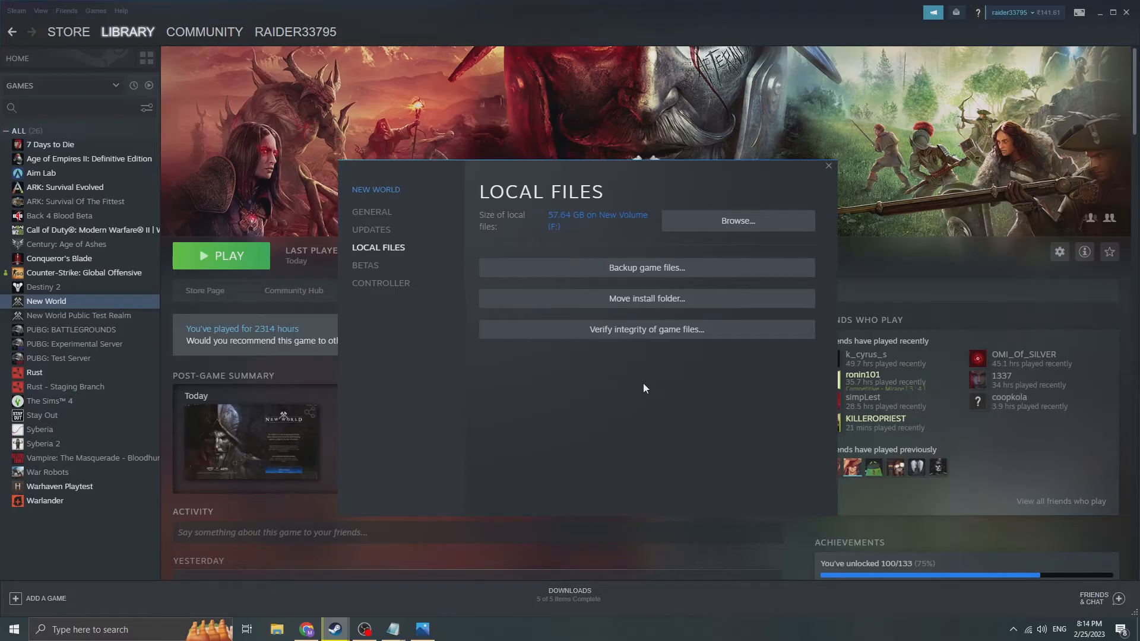
mouse_move(642, 382)
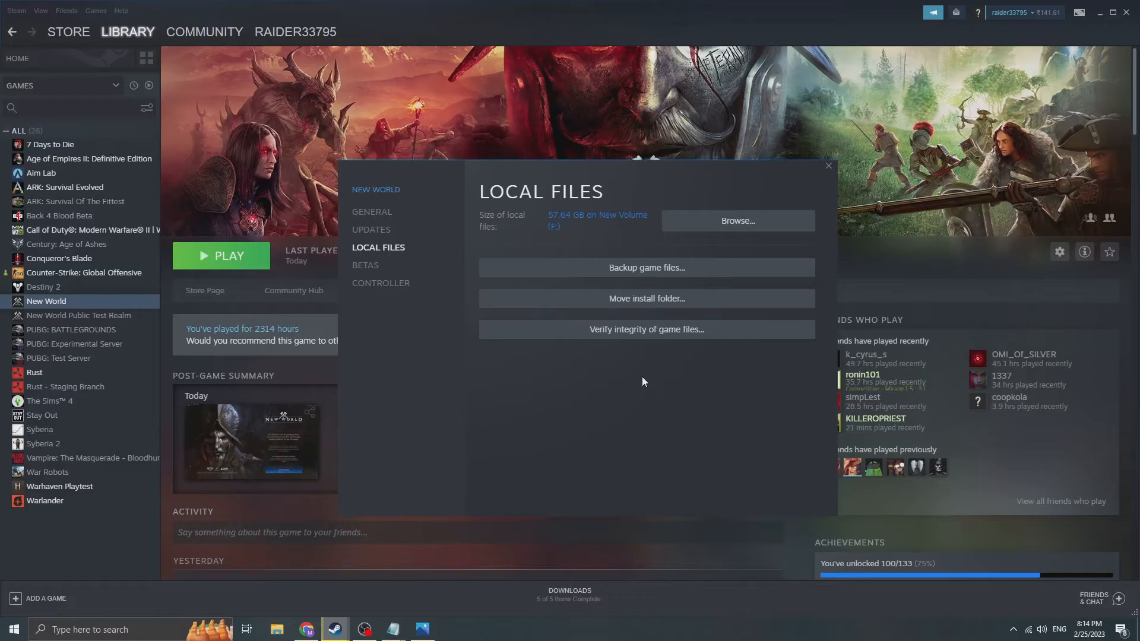
mouse_move(938, 64)
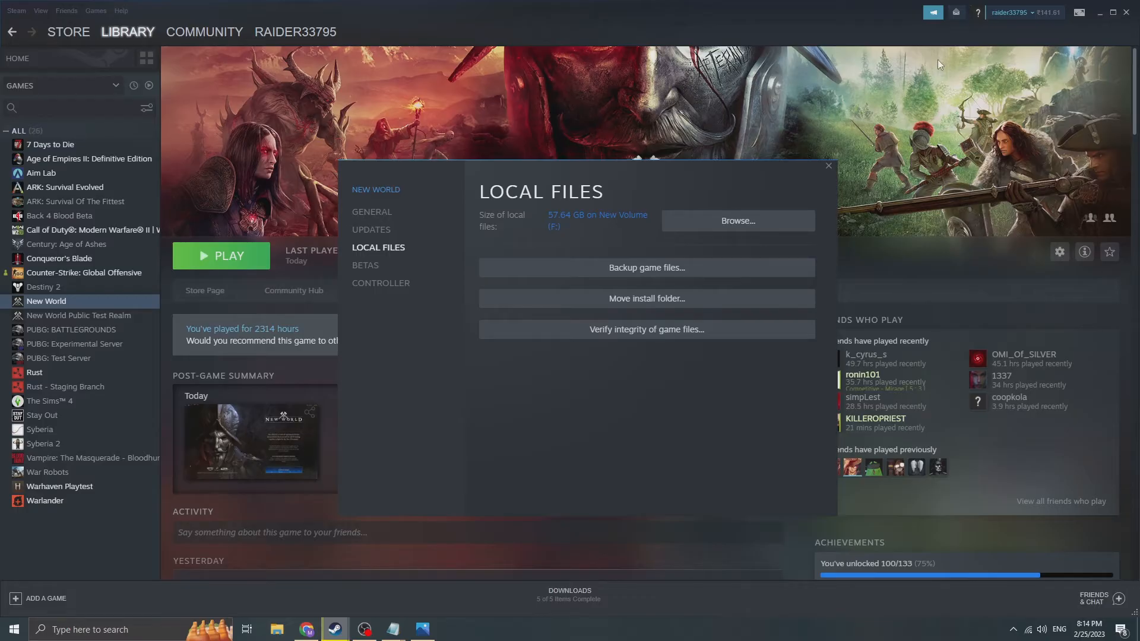
left_click(827, 167)
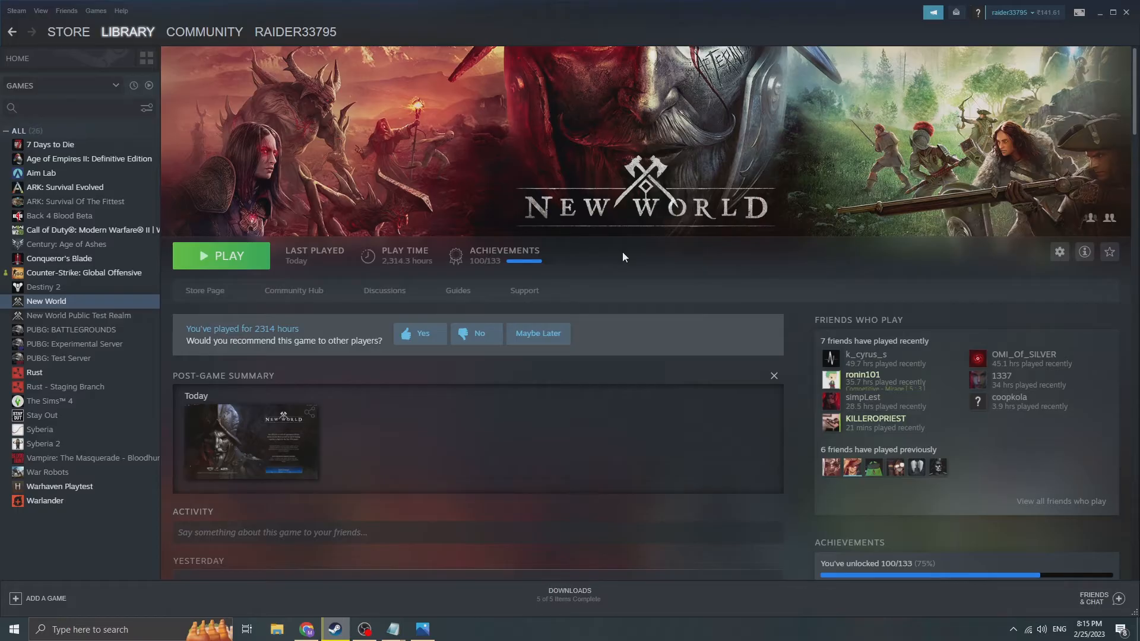
mouse_move(835, 376)
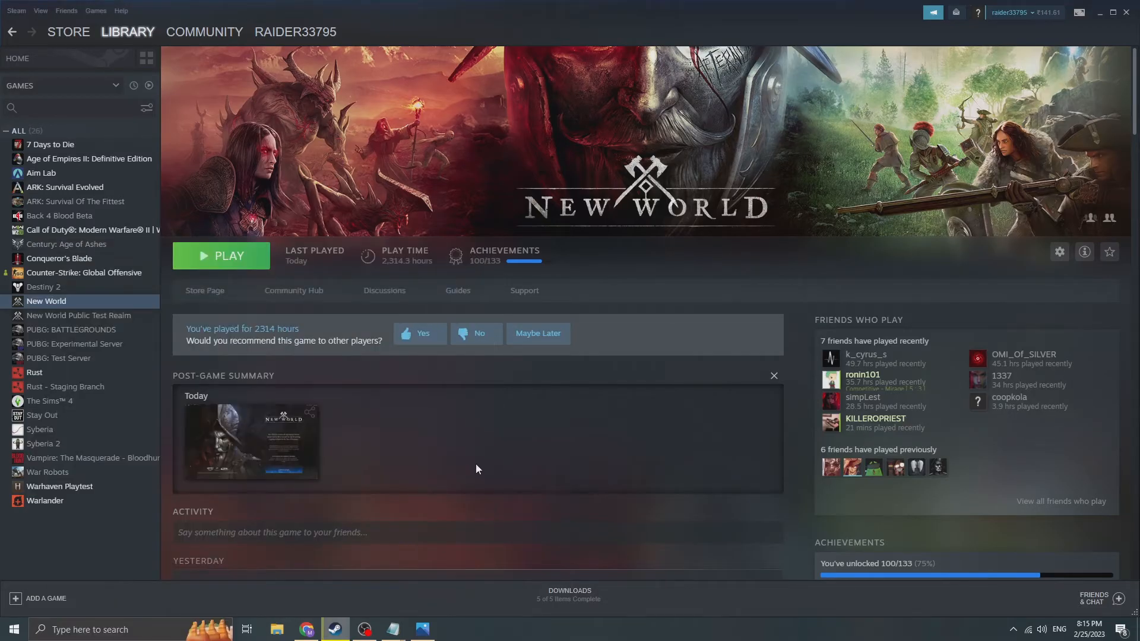
Bring up the Windows Run box with Win+R over Steam's New World page
key("Win+r")
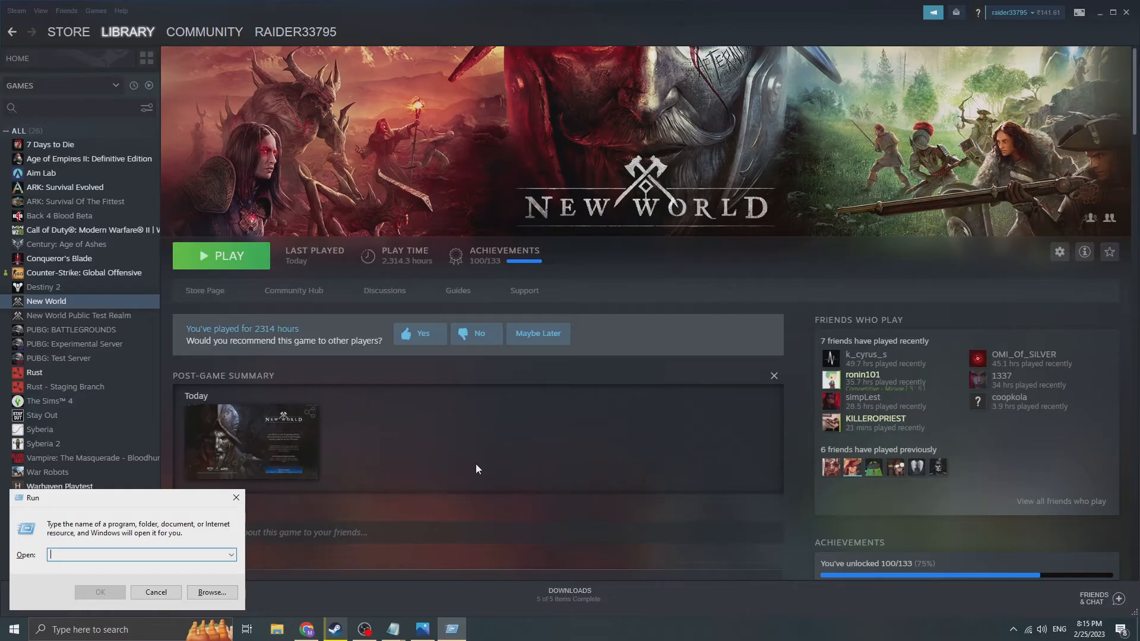
Run %appdata% to open the AppData folder listing Local, LocalLow and Roaming
type("%")
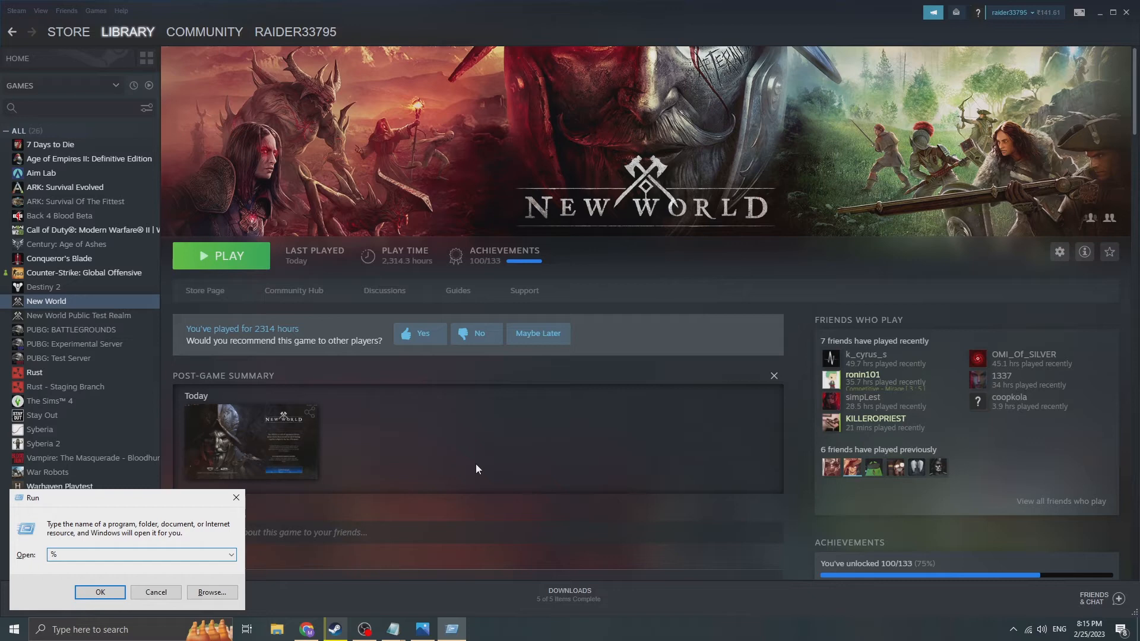
type("appd")
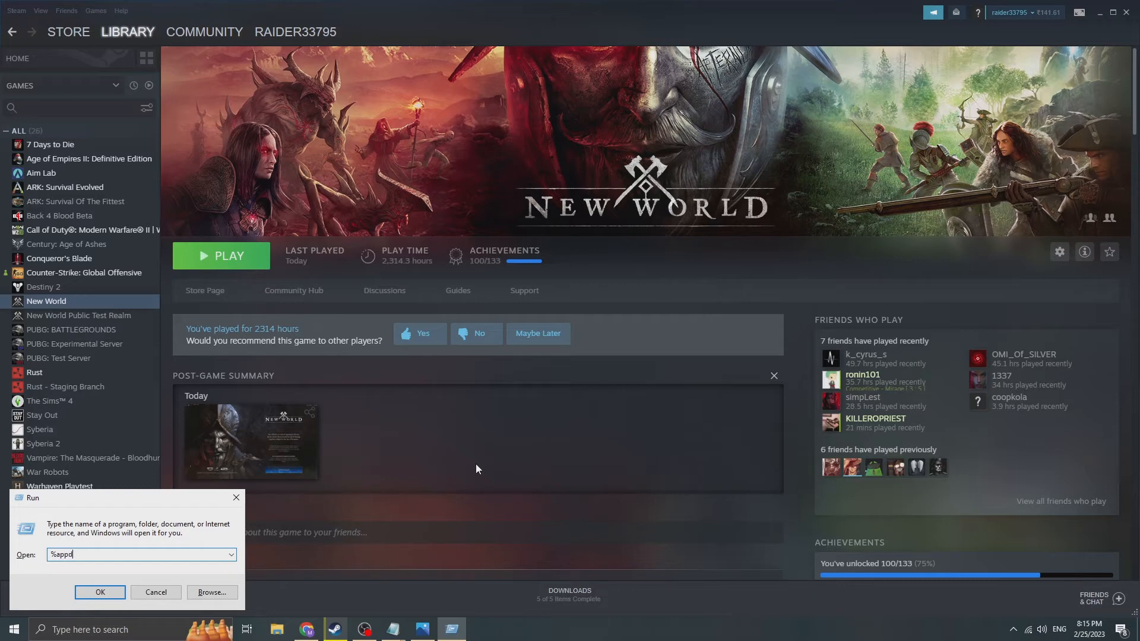
type("ata^")
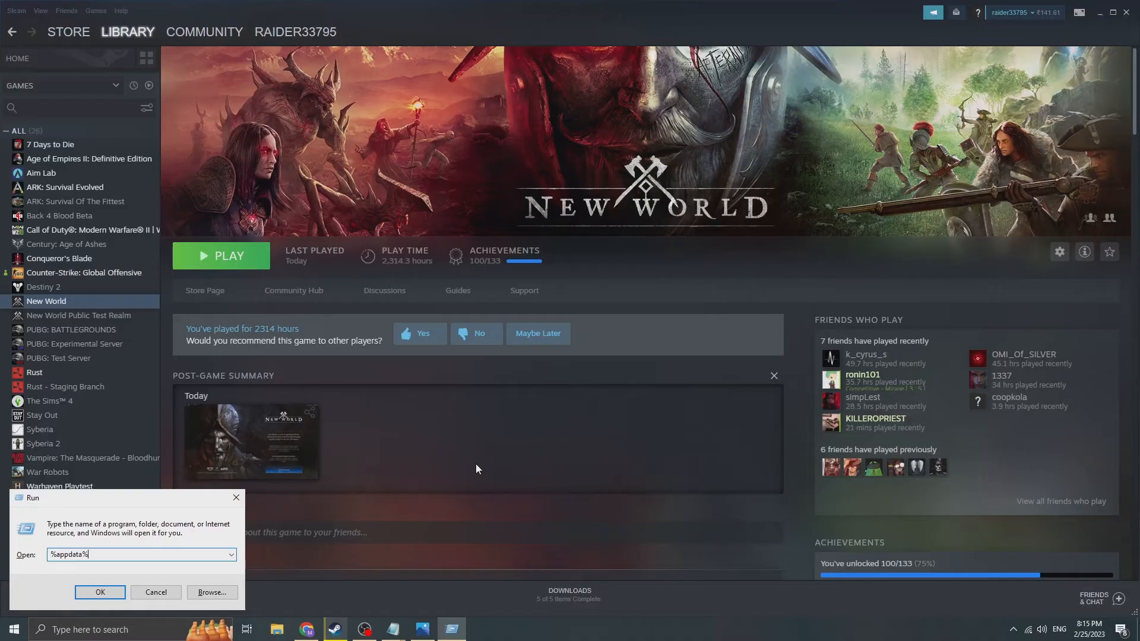
left_click(100, 595)
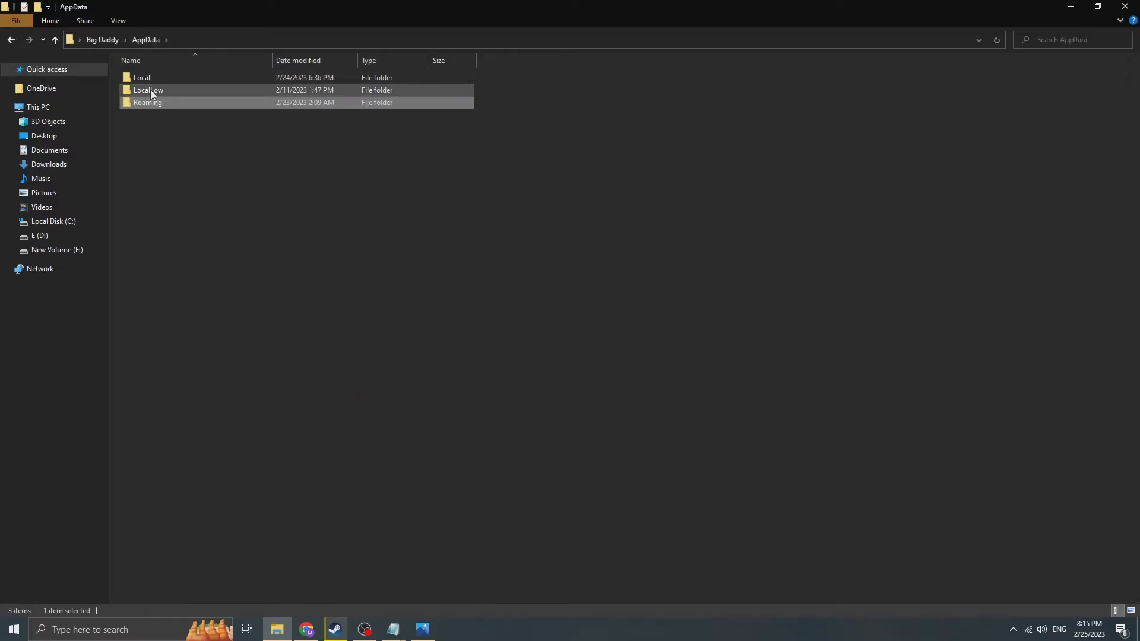
Browse into Local\AGS\New World in File Explorer
double_click(141, 77)
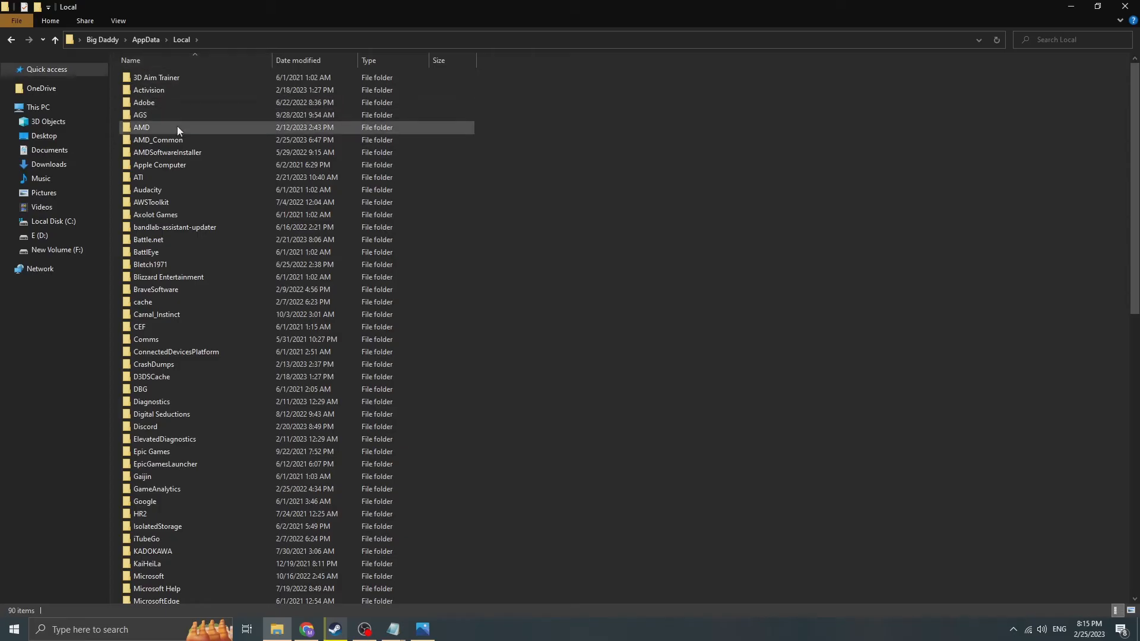
double_click(140, 115)
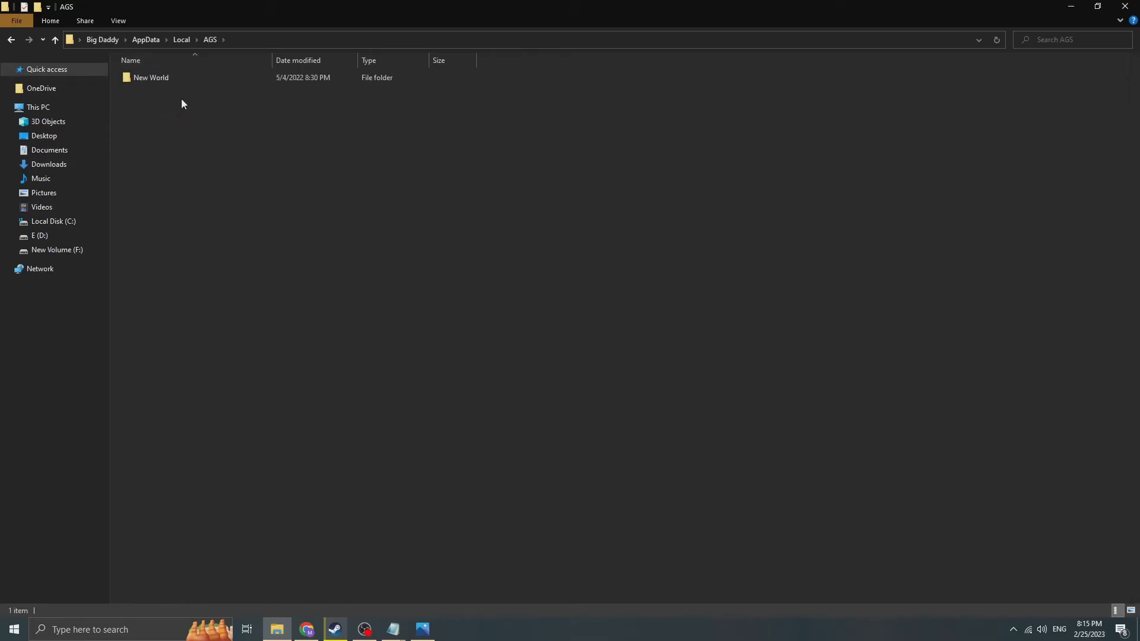
double_click(151, 78)
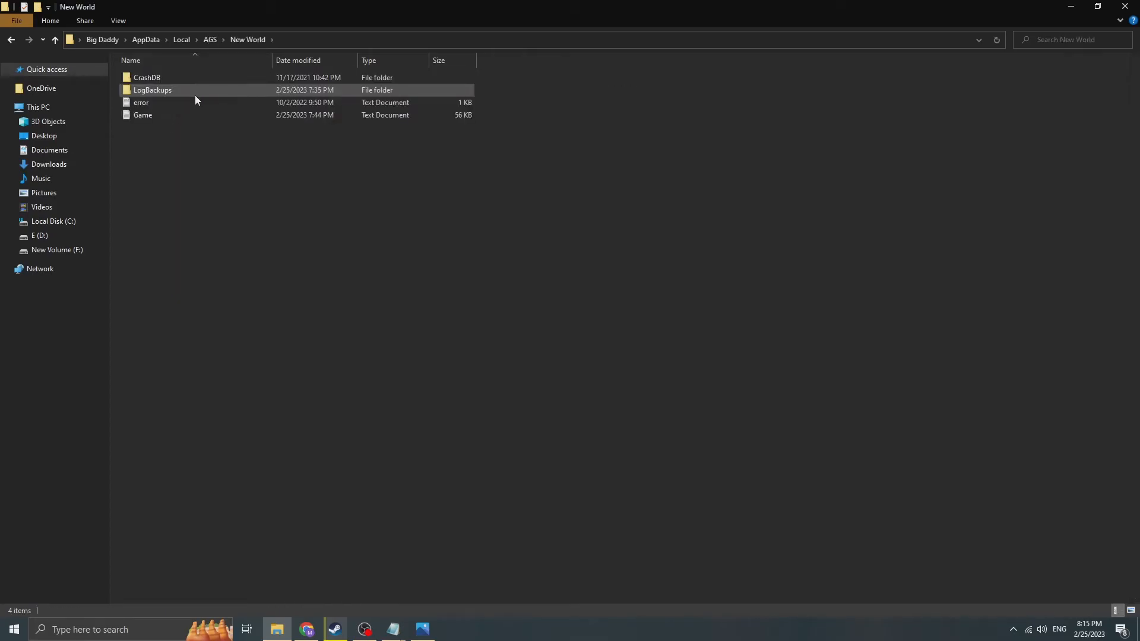
Open the current Game log file in Notepad
left_click(143, 115)
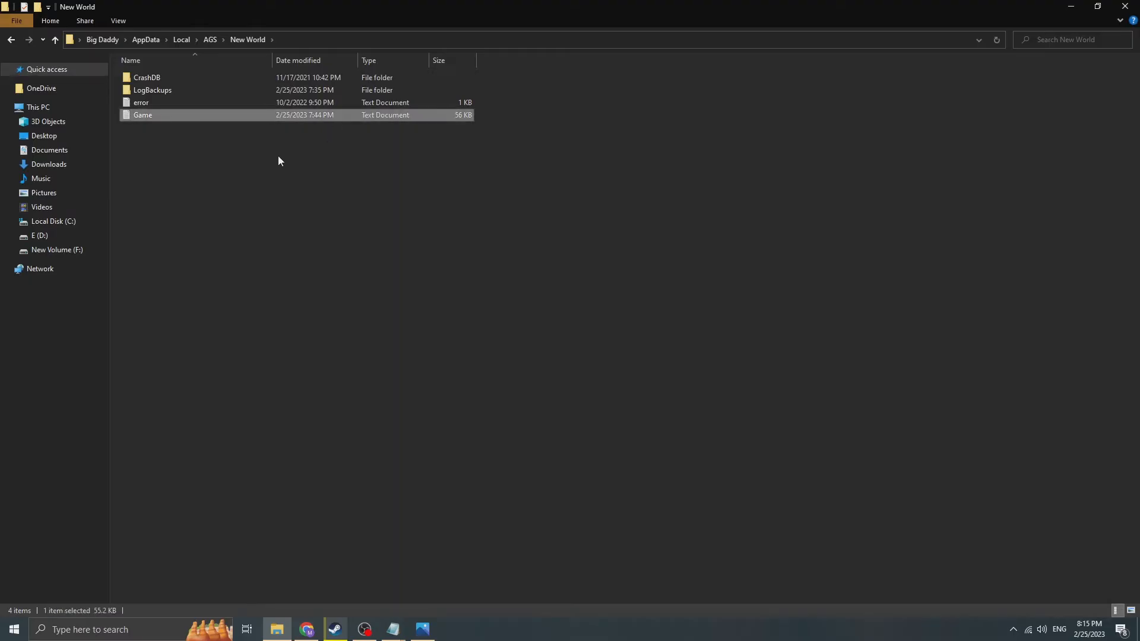
left_click(153, 89)
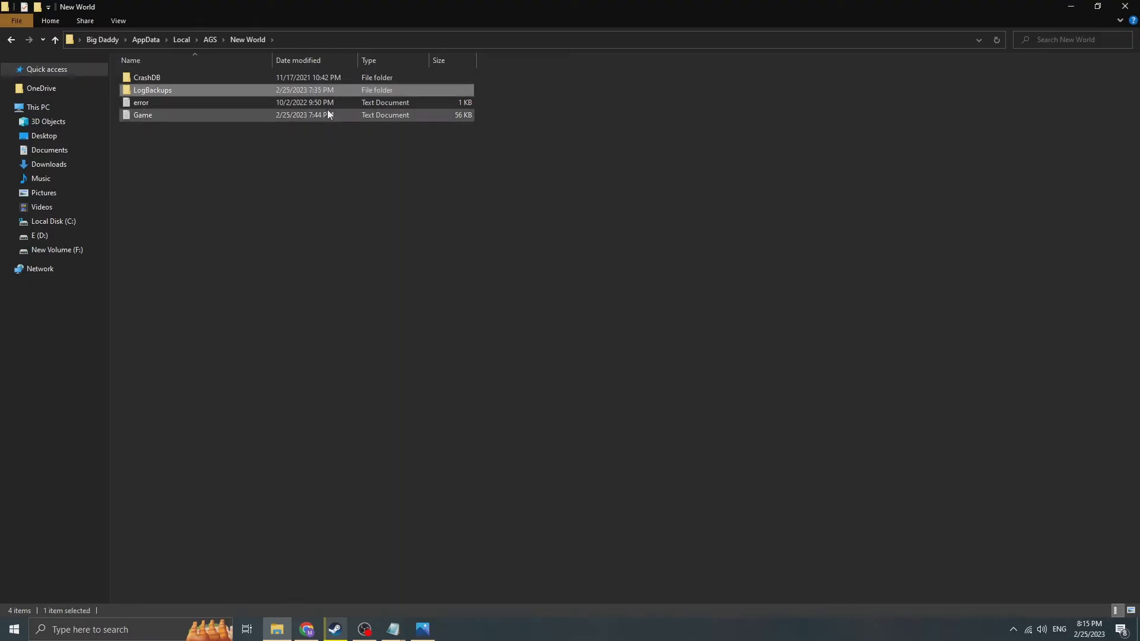
double_click(143, 115)
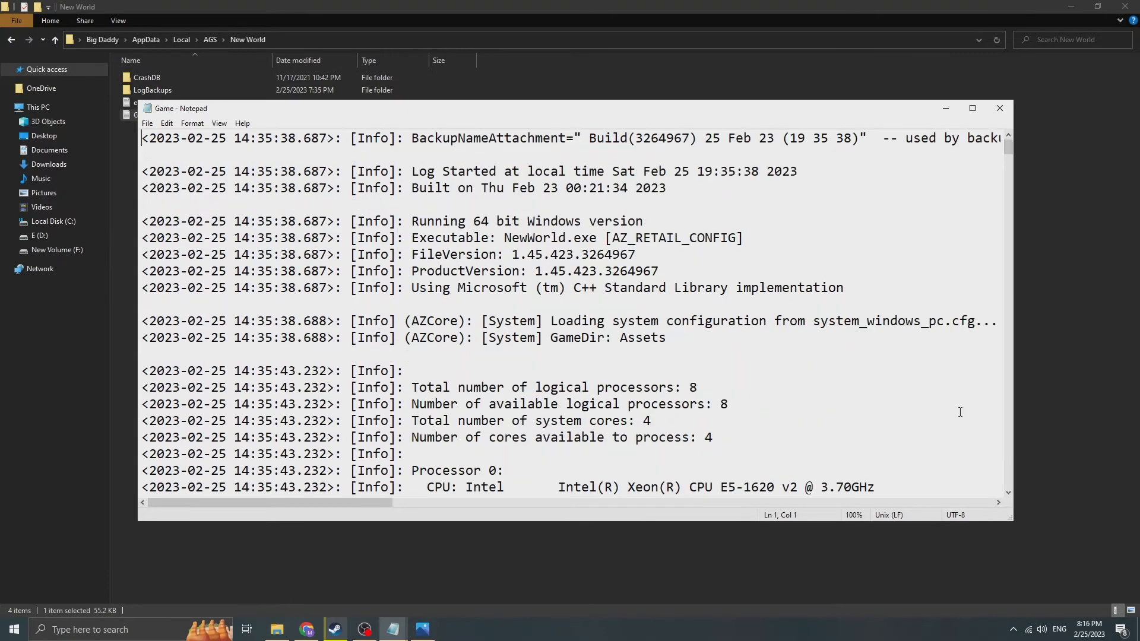
Close the current Game log and open the 22 Feb backup log, build 3260407
left_click(999, 108)
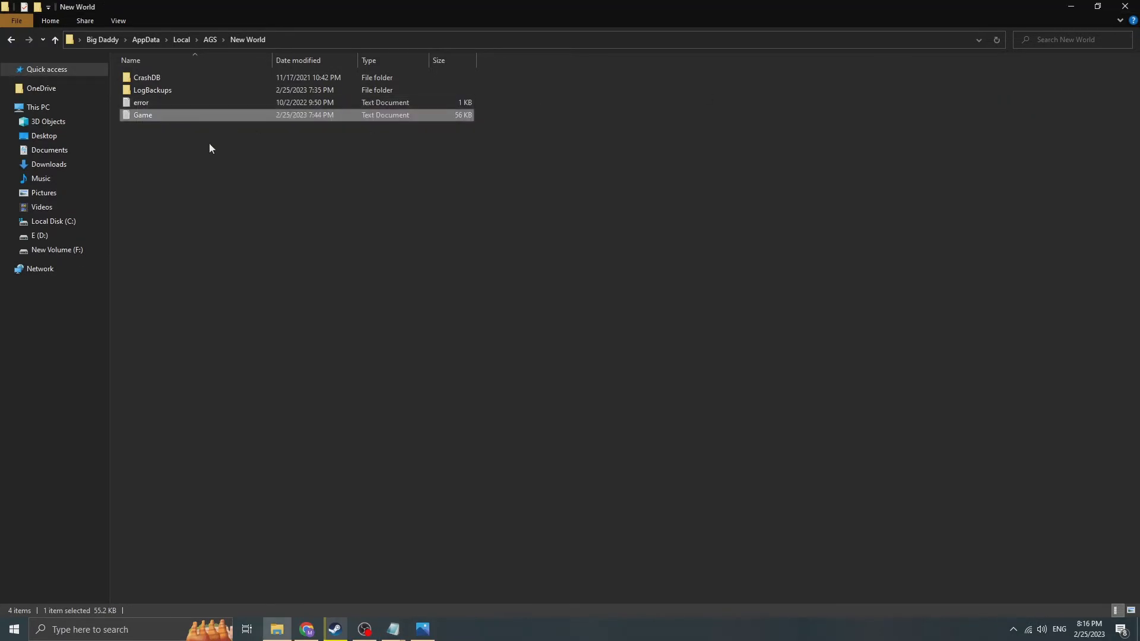
mouse_move(368, 228)
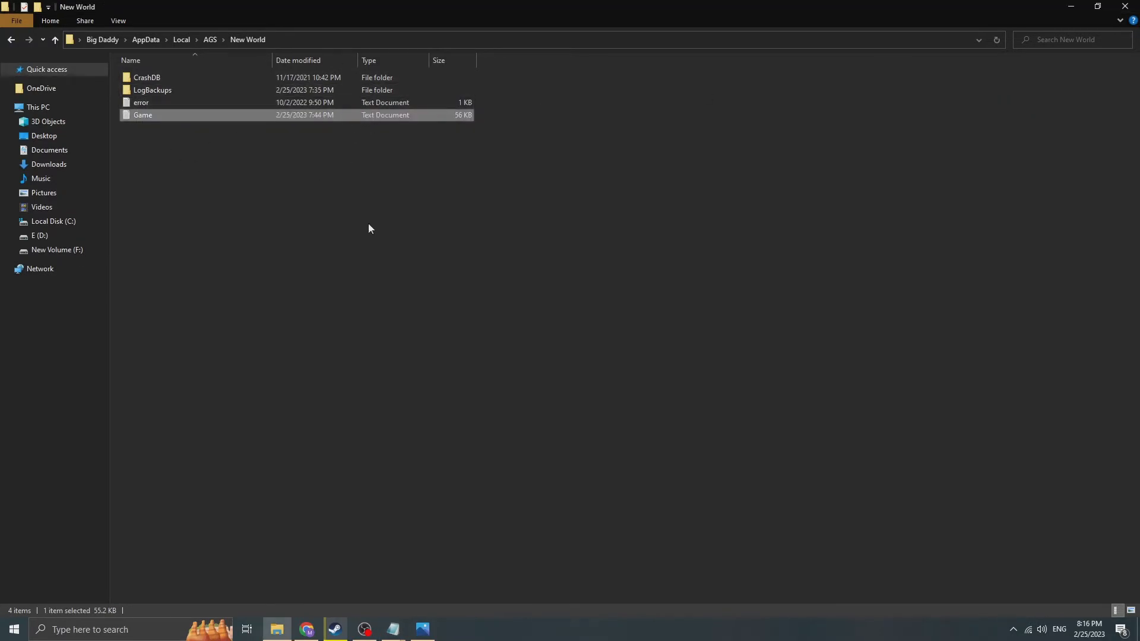
double_click(143, 116)
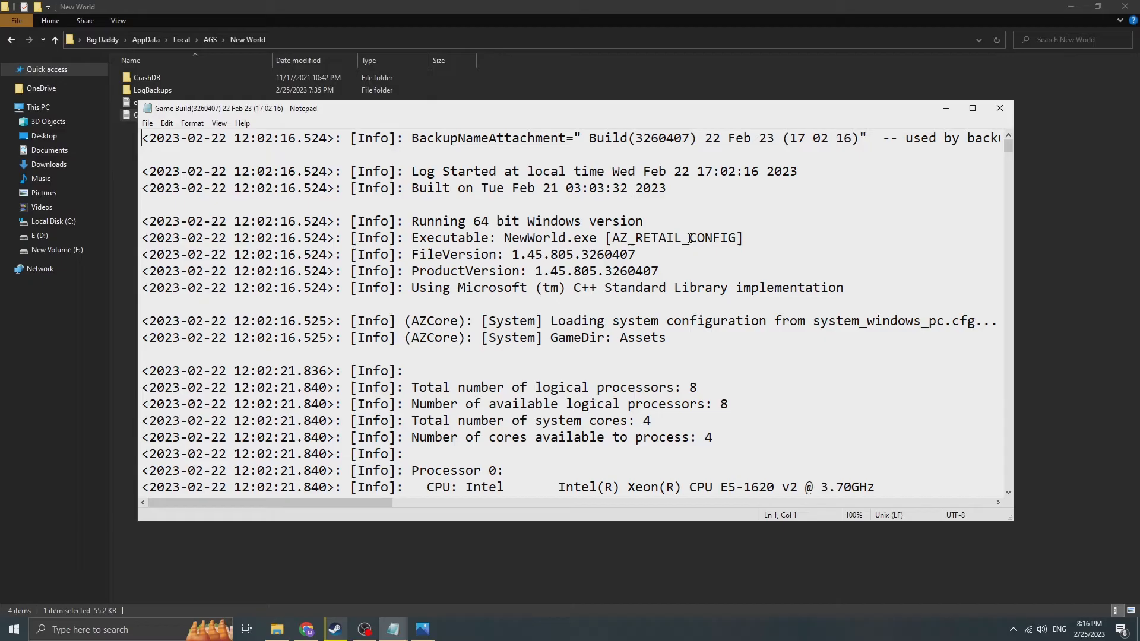
Scroll the backup log down to the ClientSDK disconnect error, then close it
scroll("down", 3)
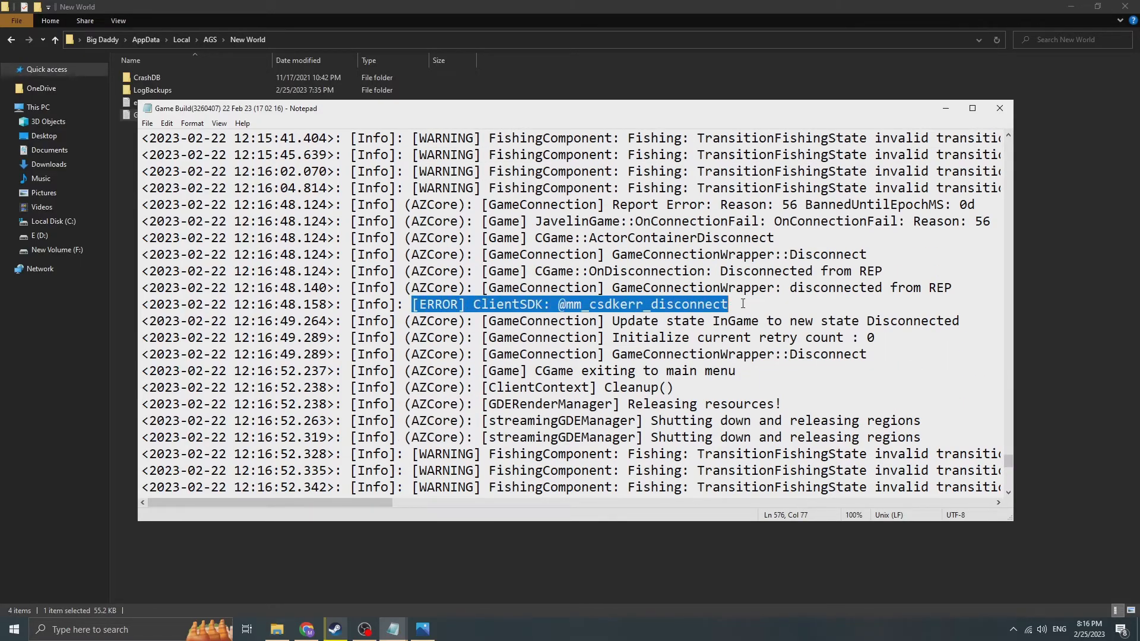
left_click(662, 204)
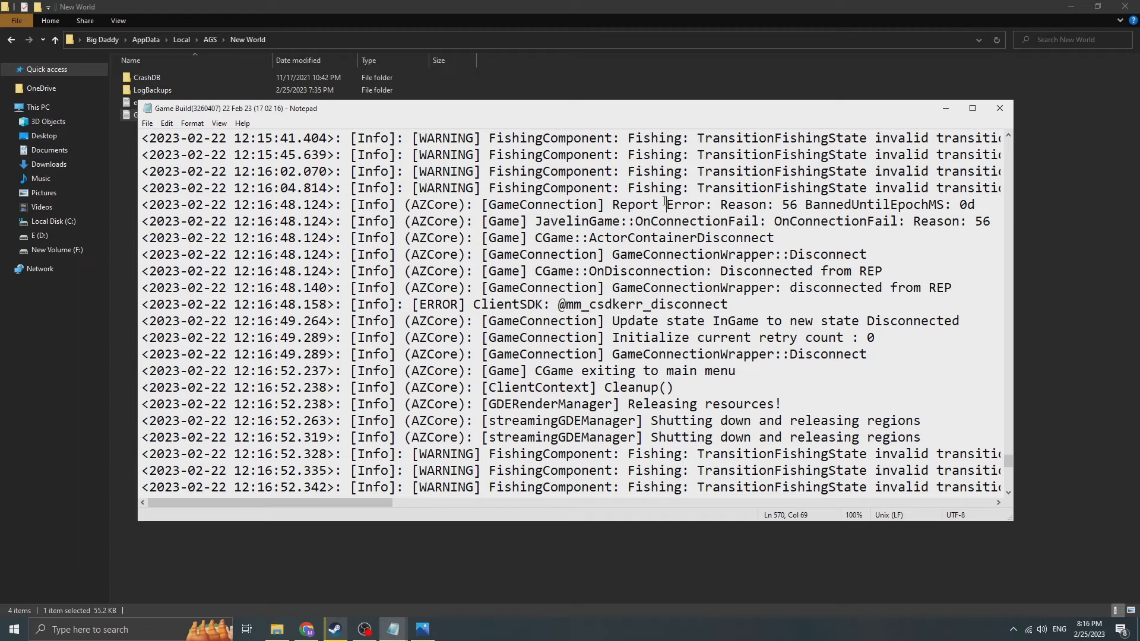
left_click(791, 221)
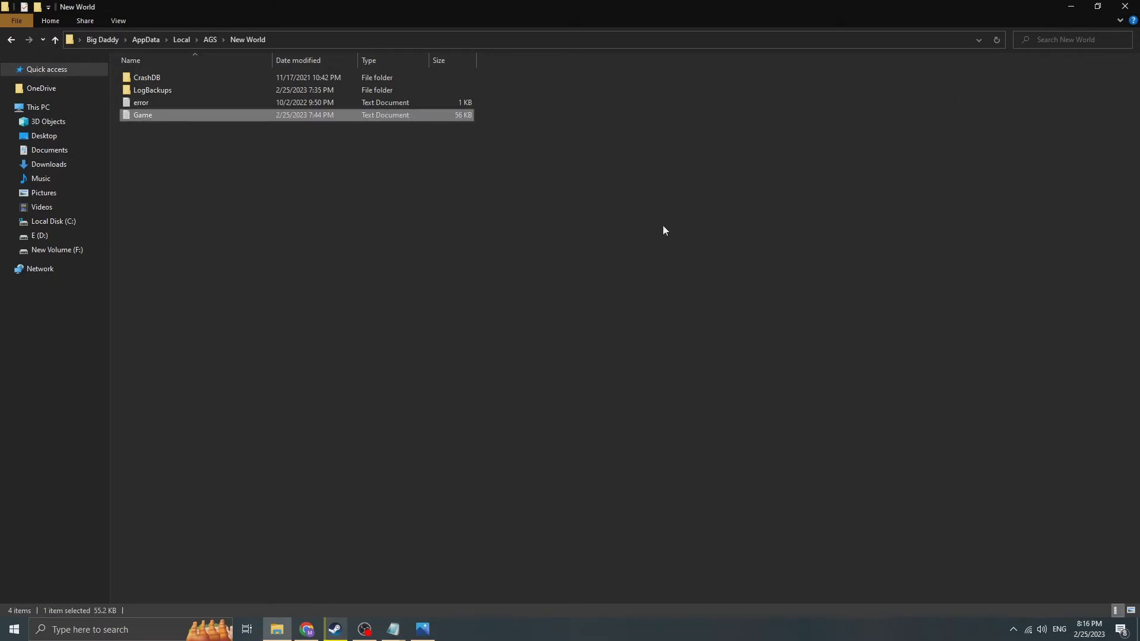
Sort LogBackups newest first and open the 22 Feb 23 Game Build log
double_click(143, 115)
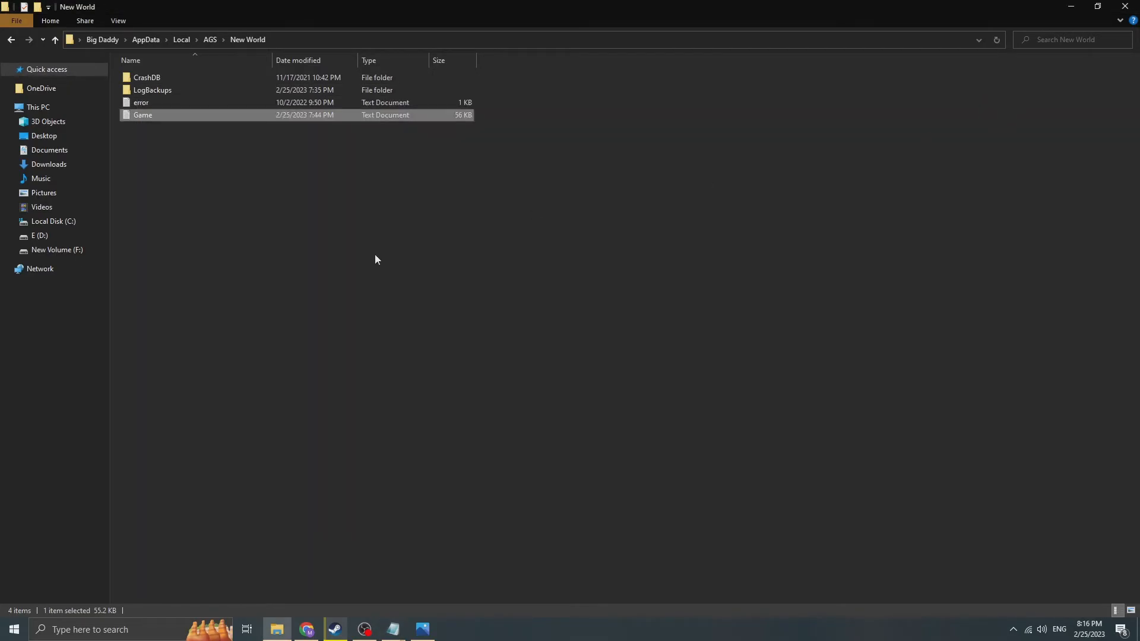
double_click(152, 89)
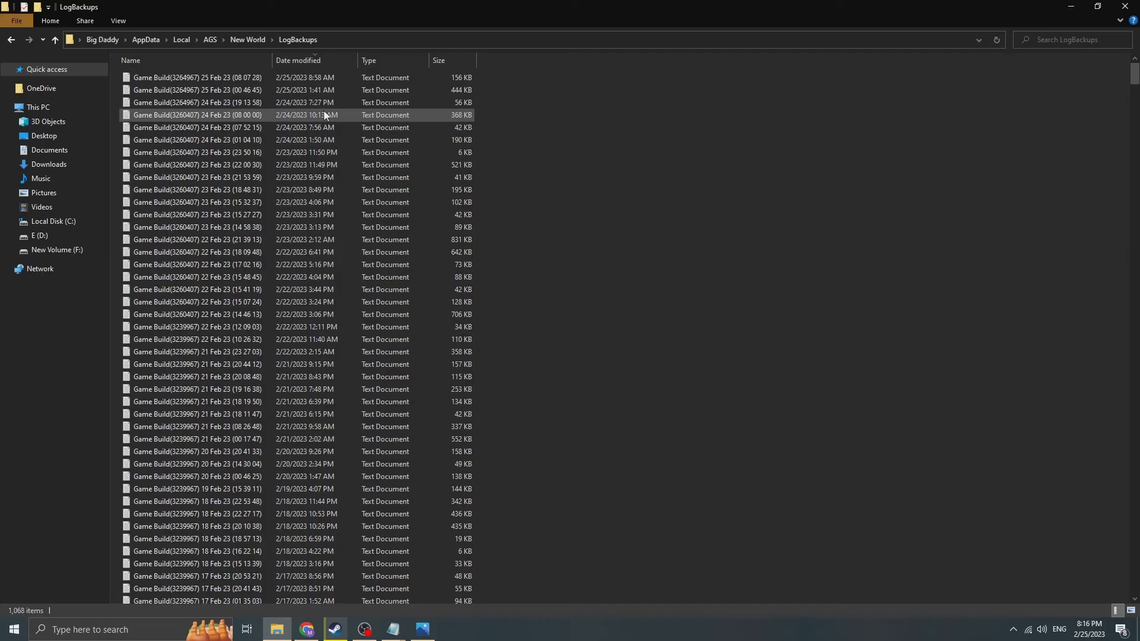
left_click(297, 60)
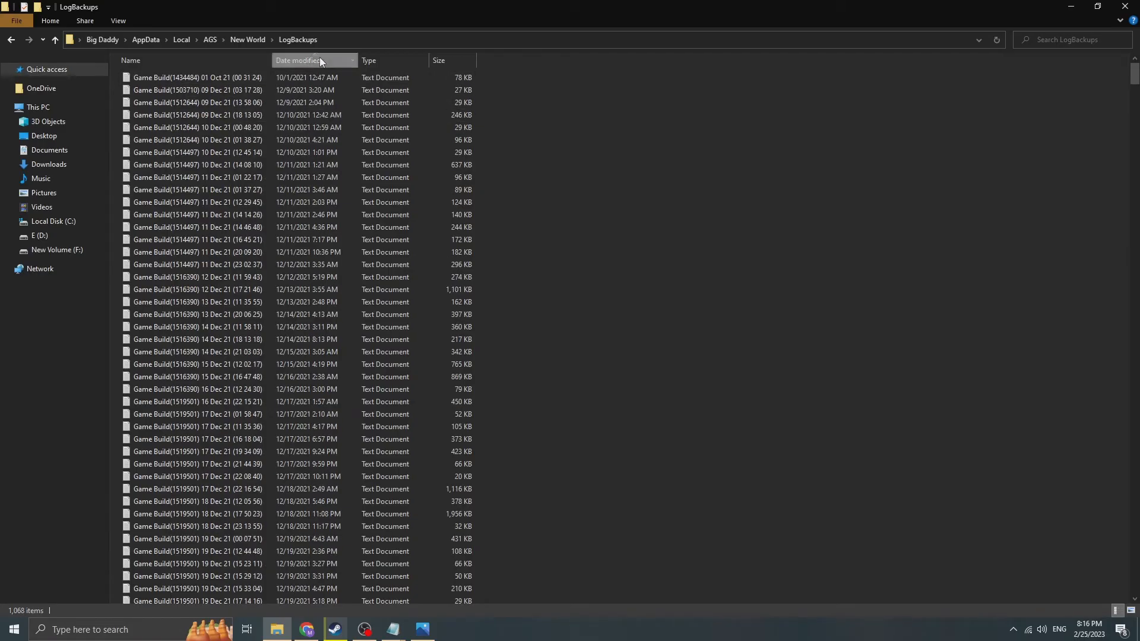
left_click(297, 60)
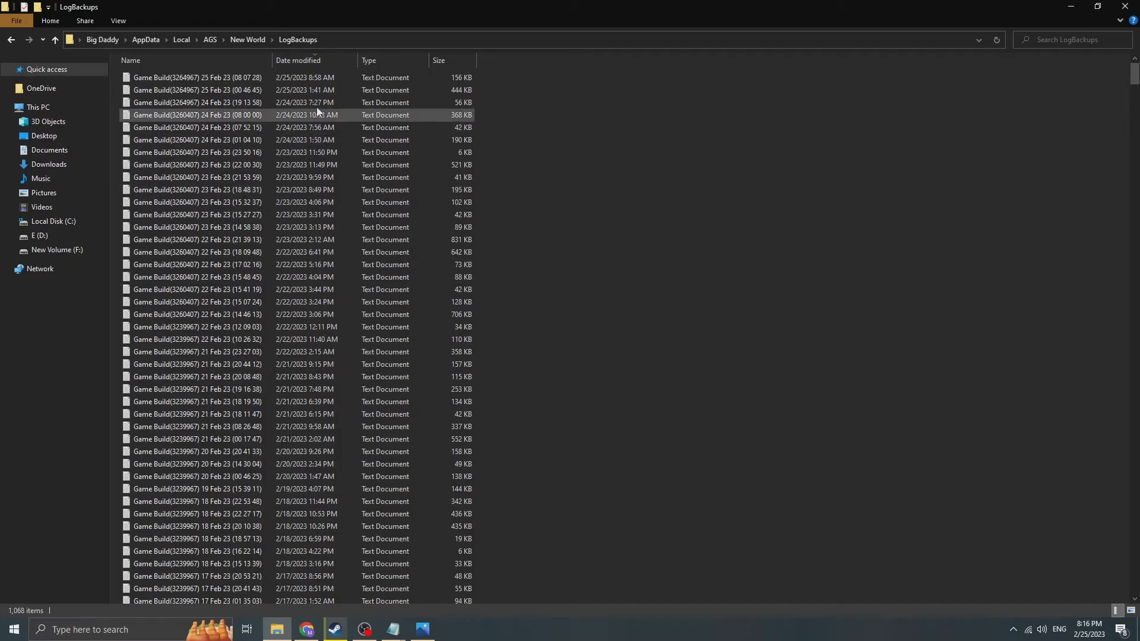
left_click(196, 140)
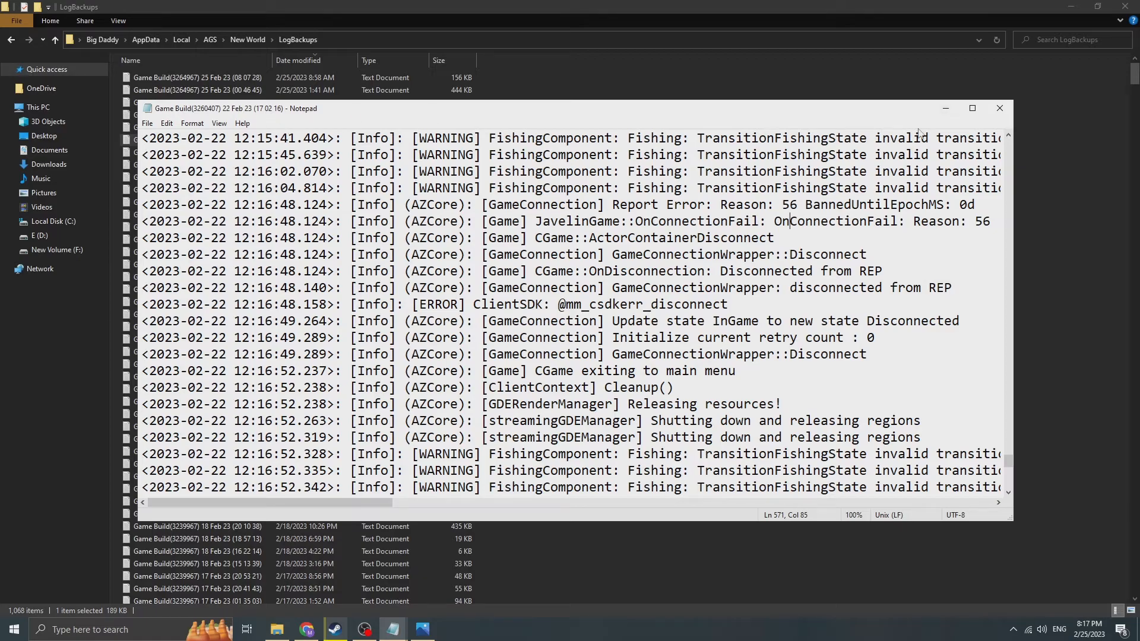
Find the EasyAntiCheat 'Unknown file version' errors naming datastrm-part25.pak in the log
left_click(999, 108)
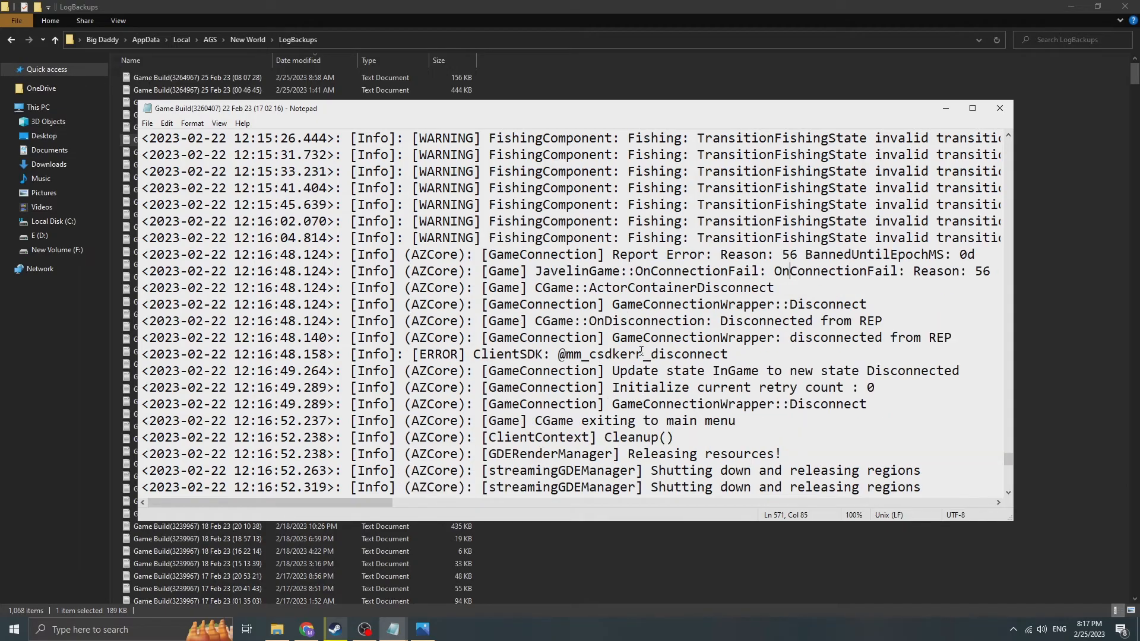
scroll("up", 3)
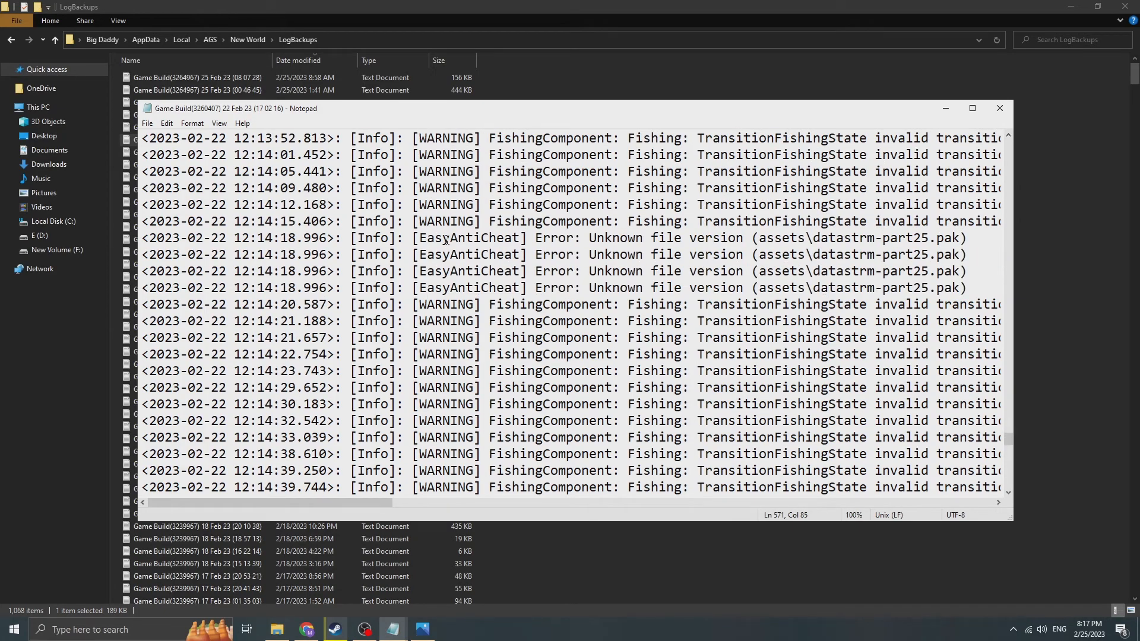
double_click(456, 237)
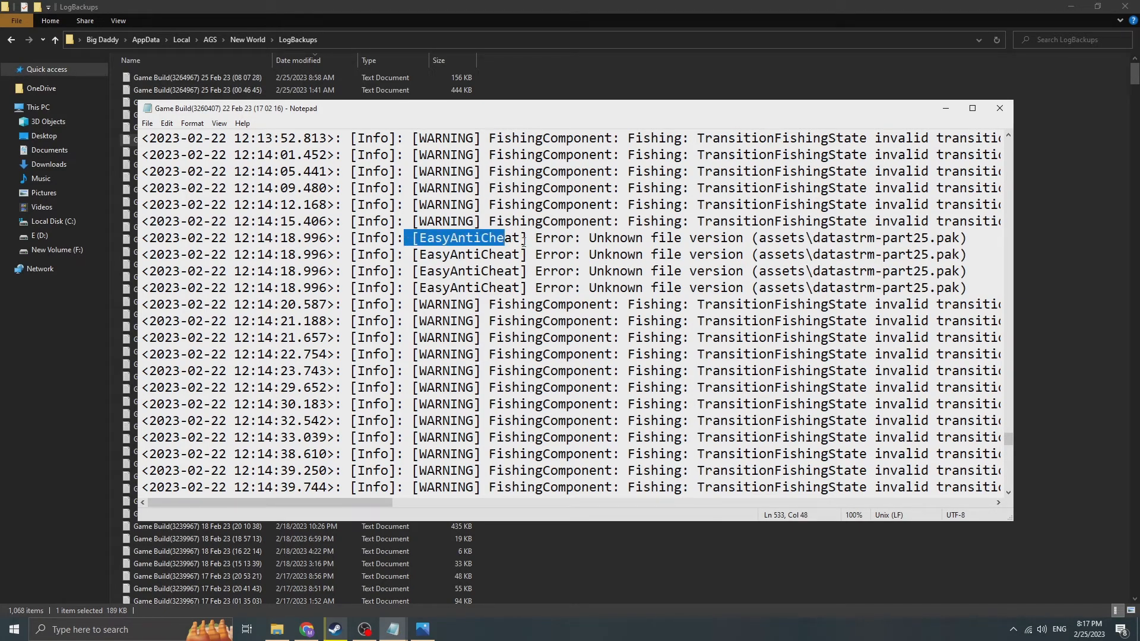
left_click_drag(501, 237, 702, 254)
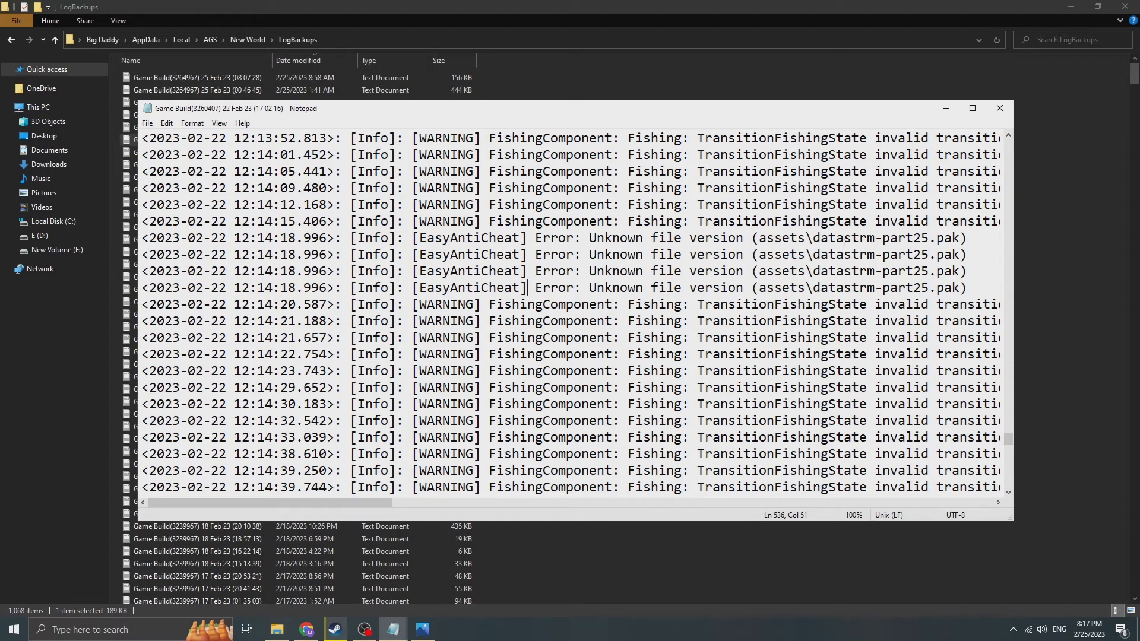
mouse_move(773, 260)
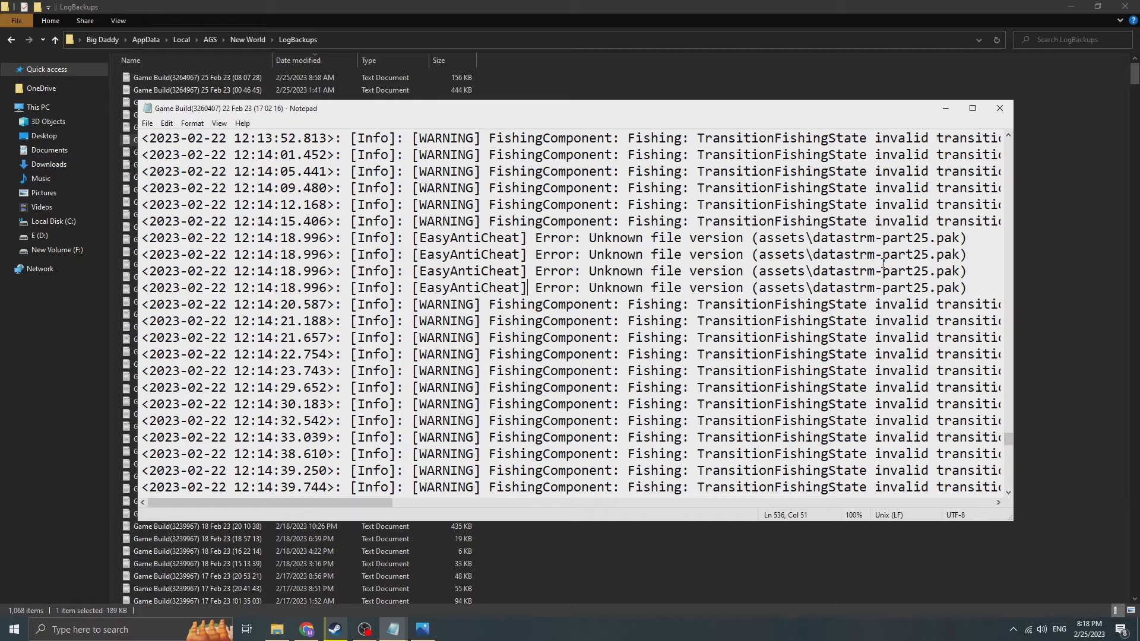
mouse_move(878, 260)
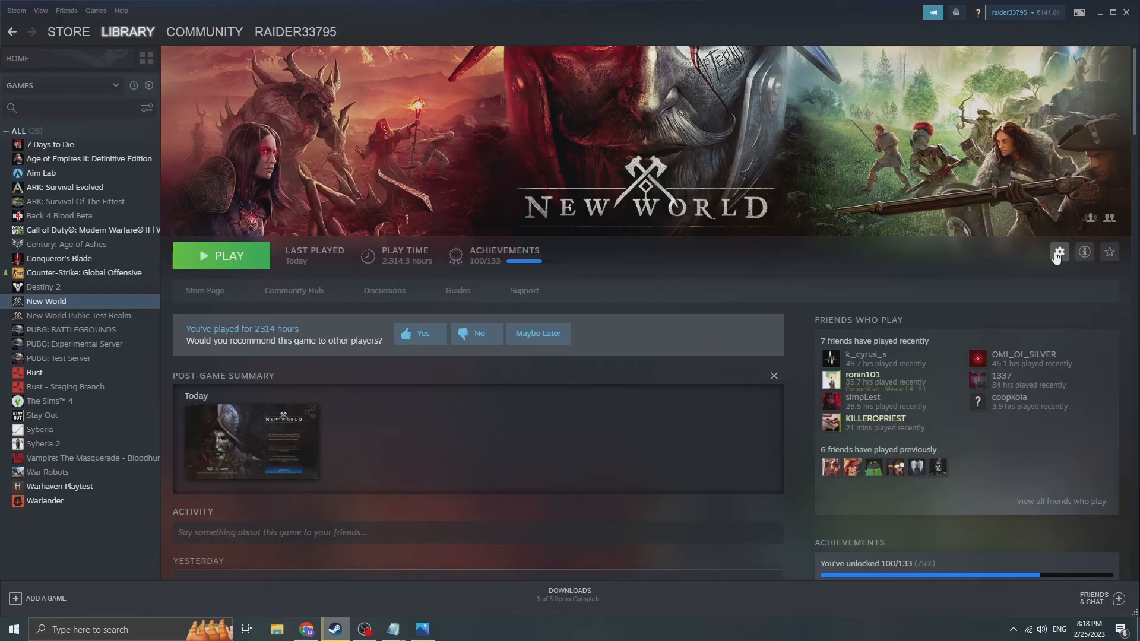
From New World's Properties > Local Files in Steam, browse the game's install folder
left_click(1058, 252)
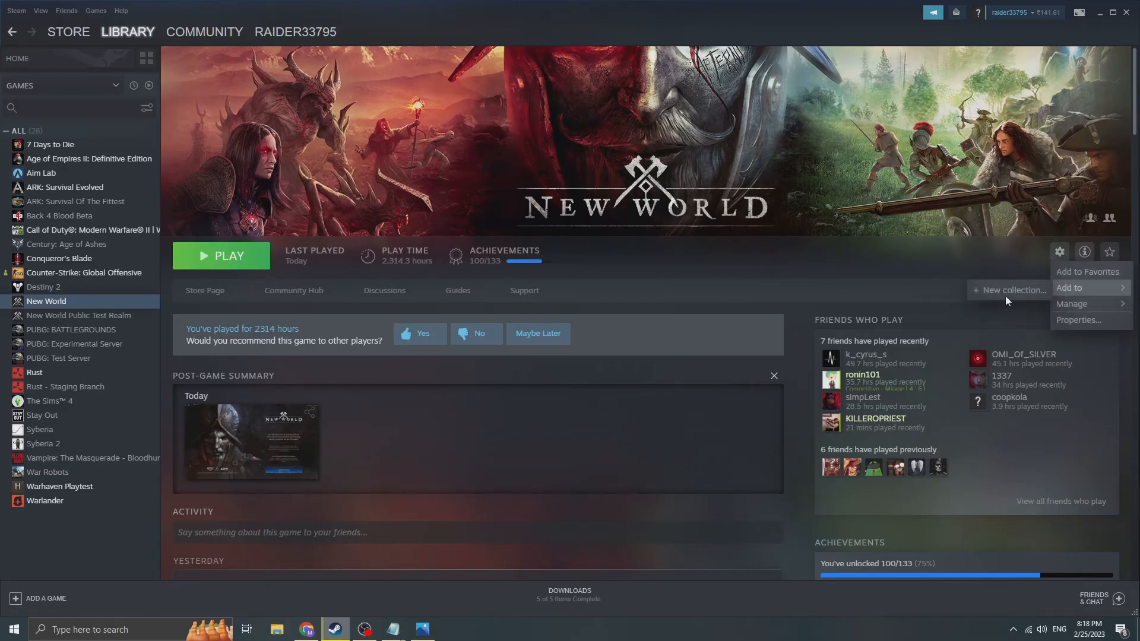
left_click(1071, 304)
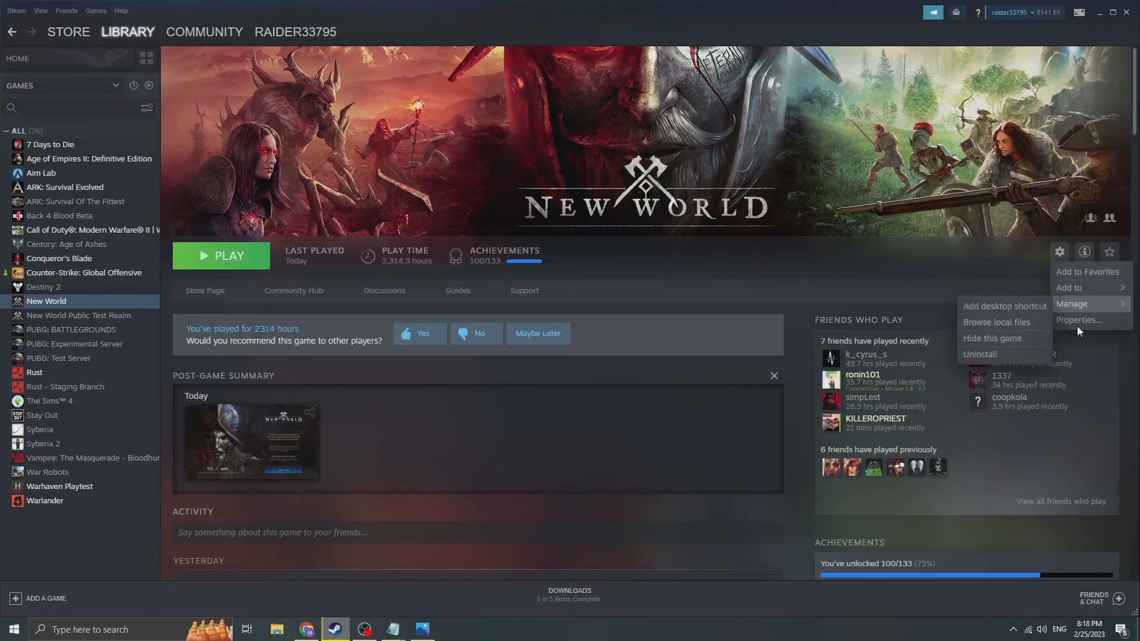
left_click(1080, 321)
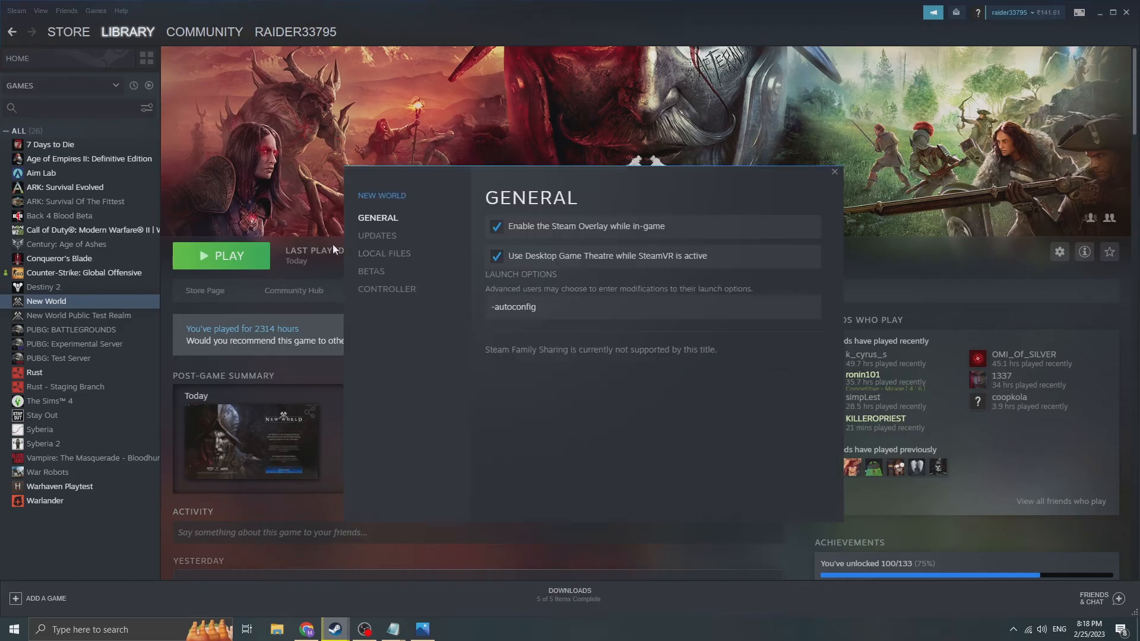
left_click(384, 253)
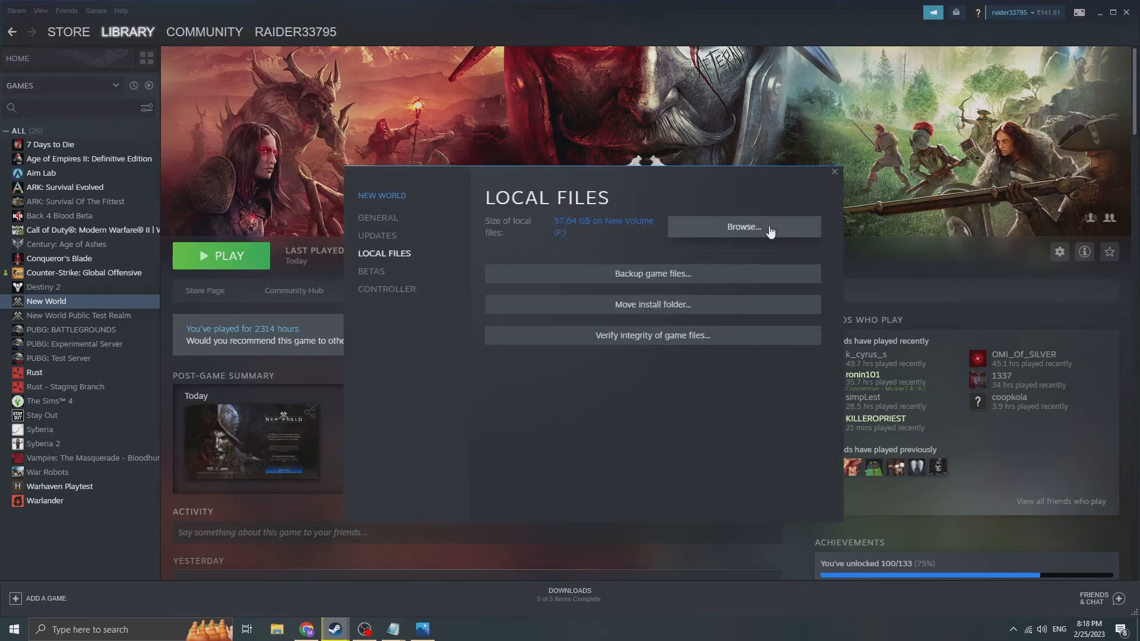
left_click(743, 227)
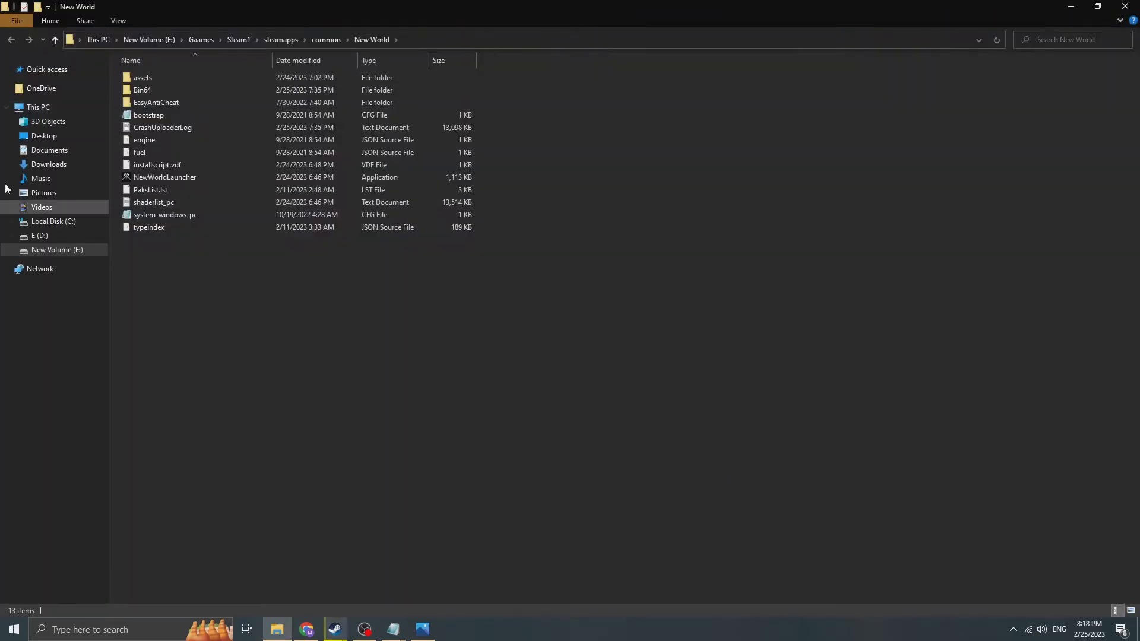
Go into the assets folder and confirm the pak name against the backup log
left_click(164, 177)
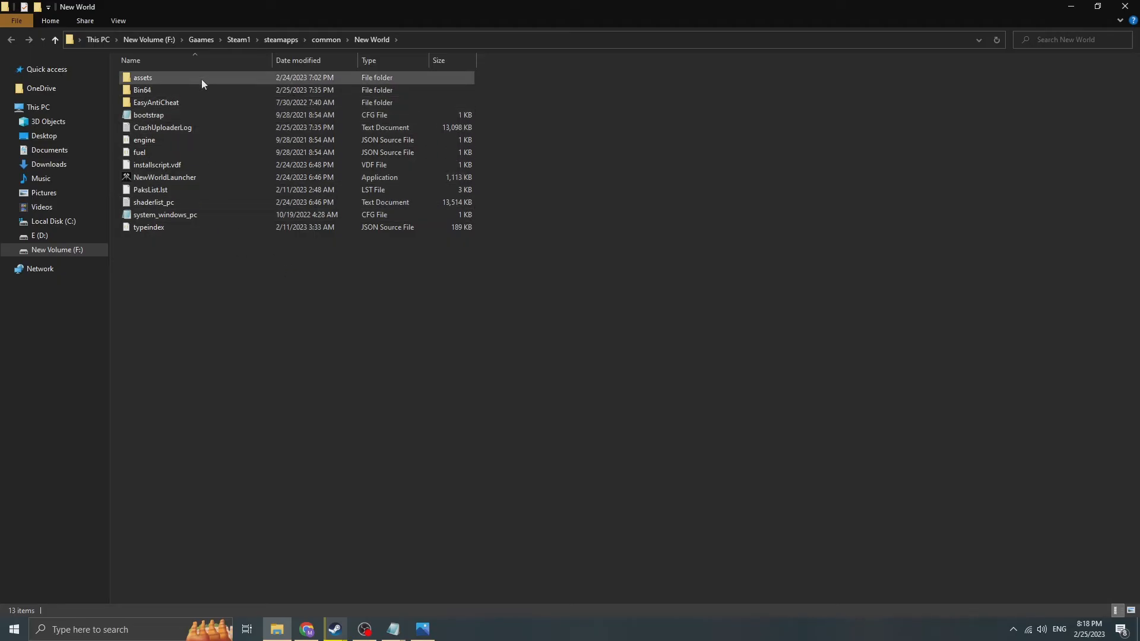
mouse_move(392, 629)
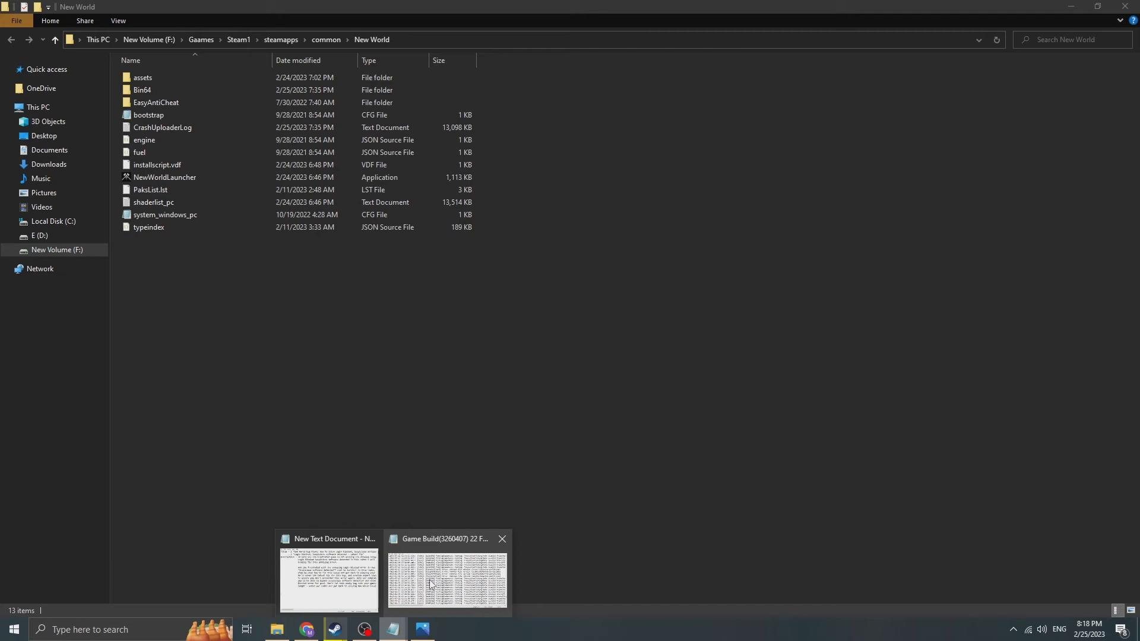
left_click(445, 578)
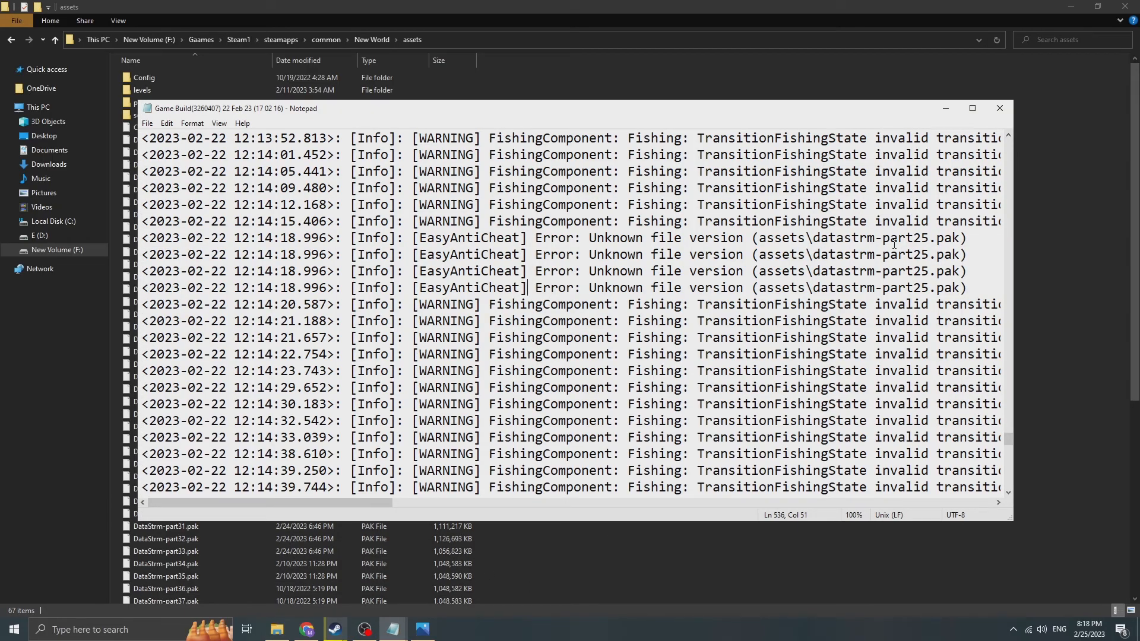
left_click(998, 108)
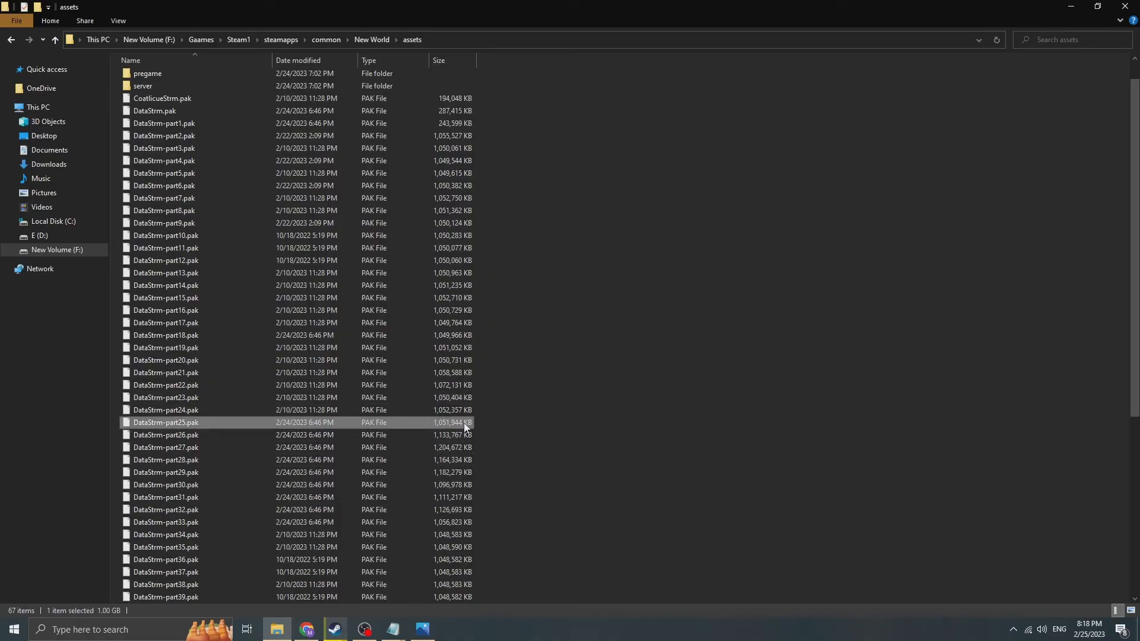
Delete DataStrm-part25.pak from the assets folder
right_click(165, 423)
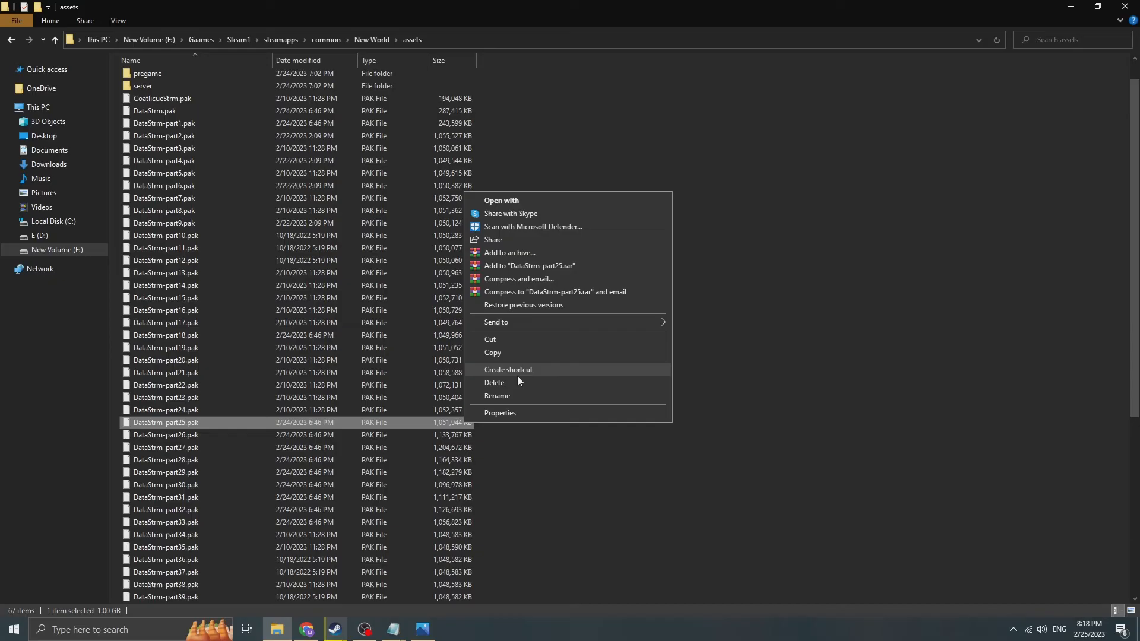
left_click(582, 455)
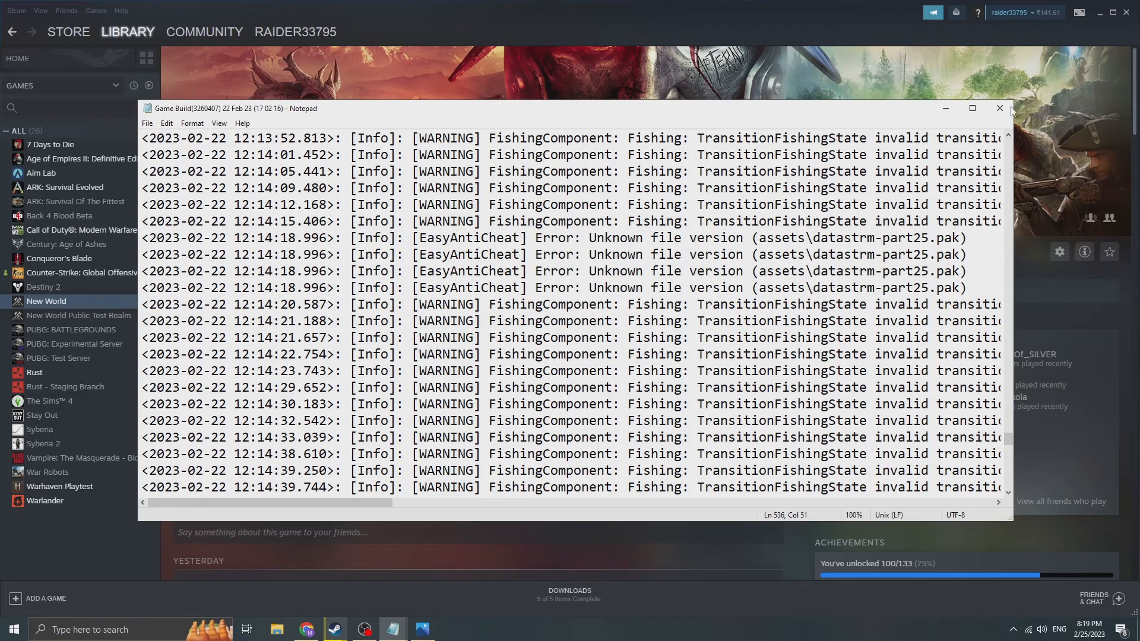
Close New World's properties window in Steam
left_click(1000, 108)
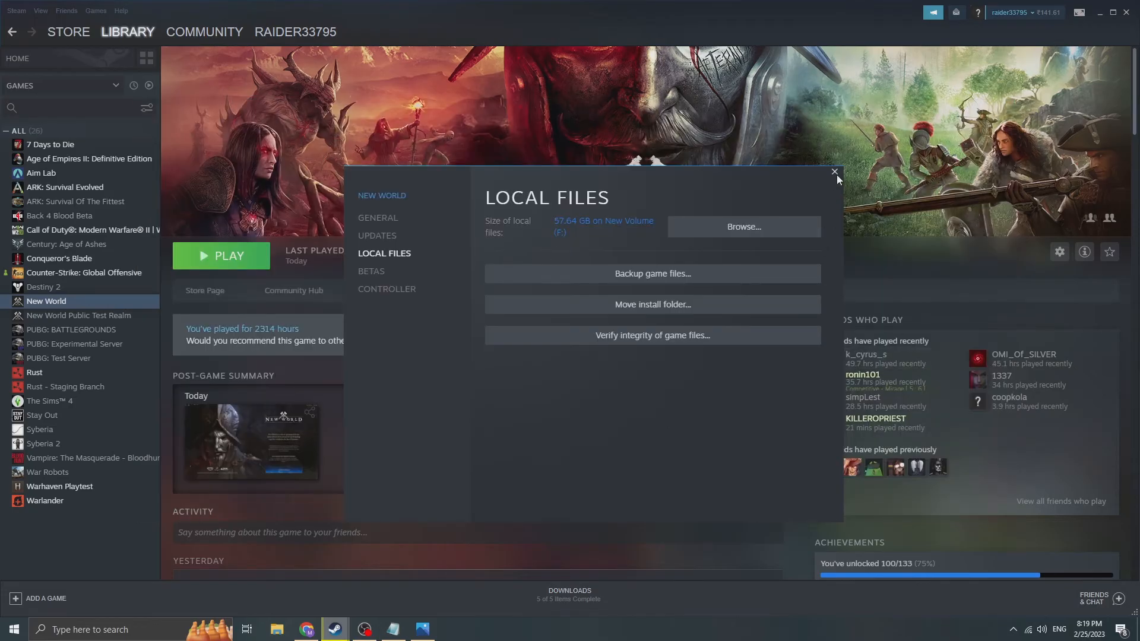
left_click(835, 173)
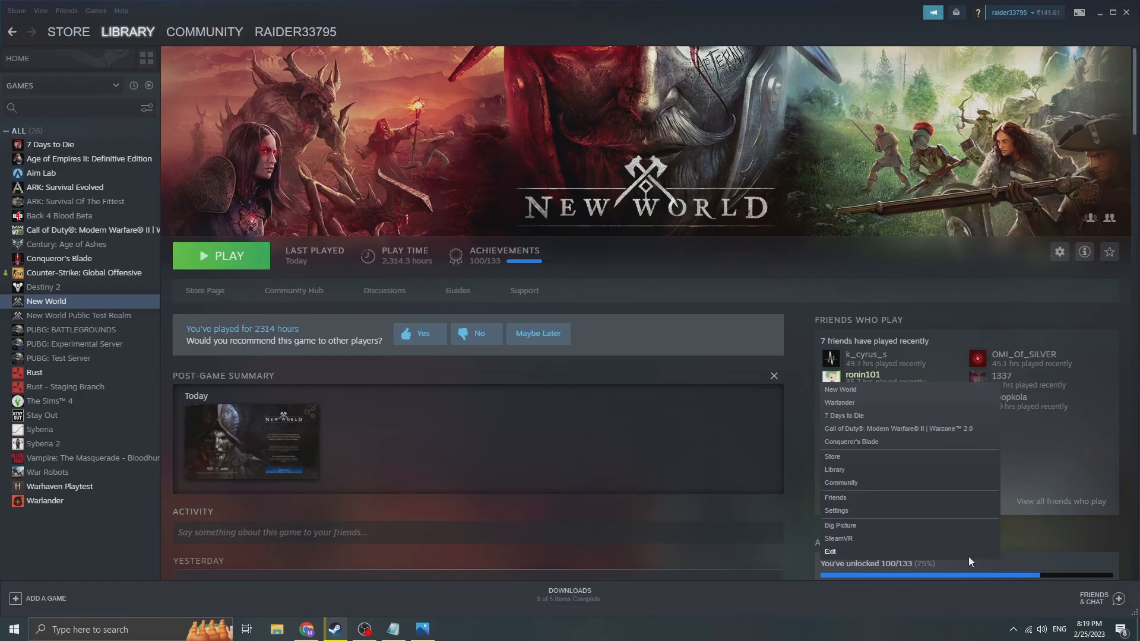
mouse_move(708, 487)
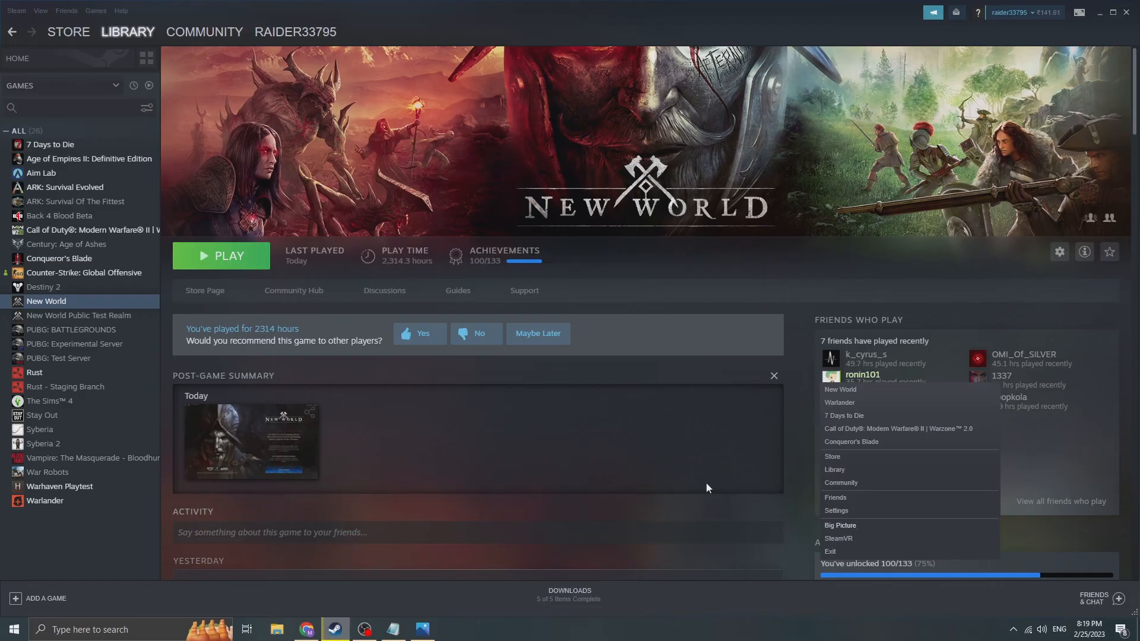
Revisit Properties > Local Files for New World, then close the dialog
left_click(1058, 251)
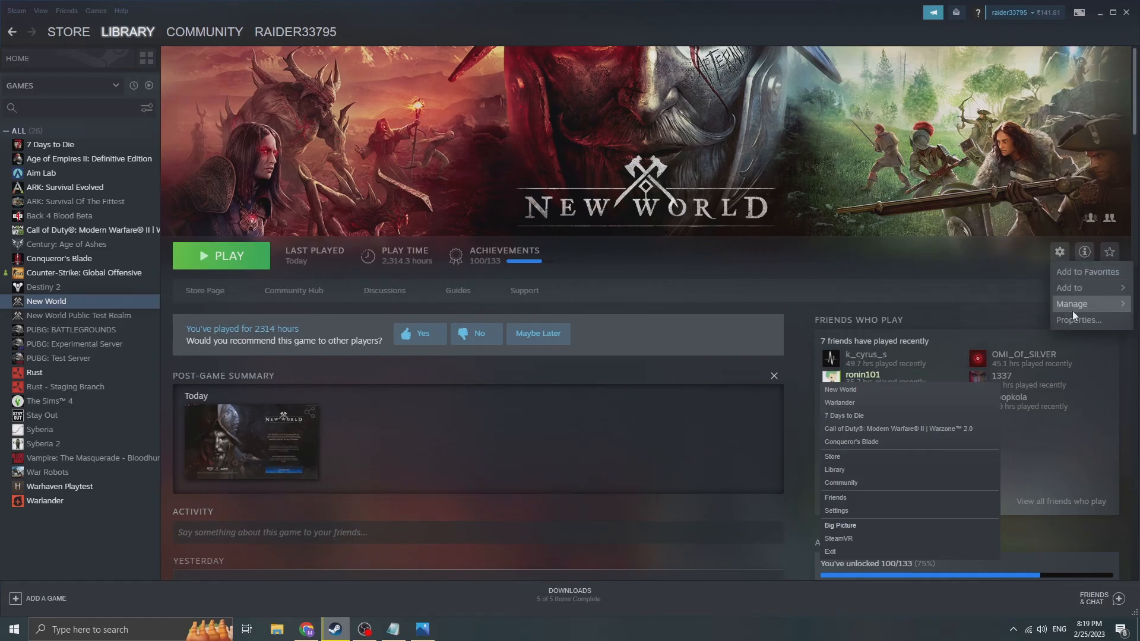
left_click(1080, 320)
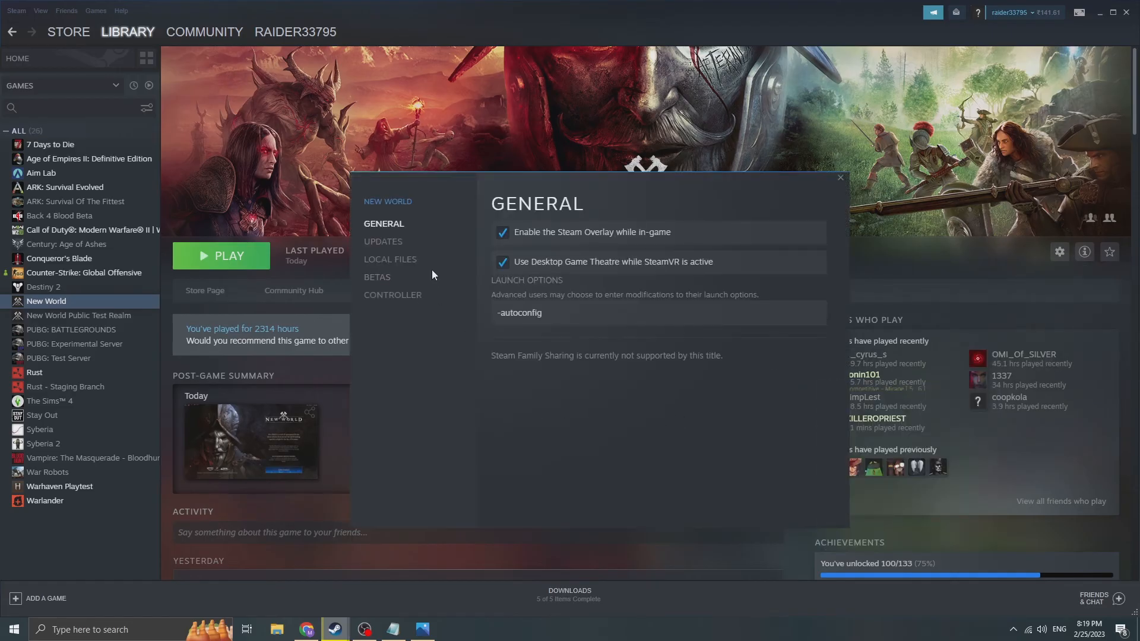
left_click(391, 260)
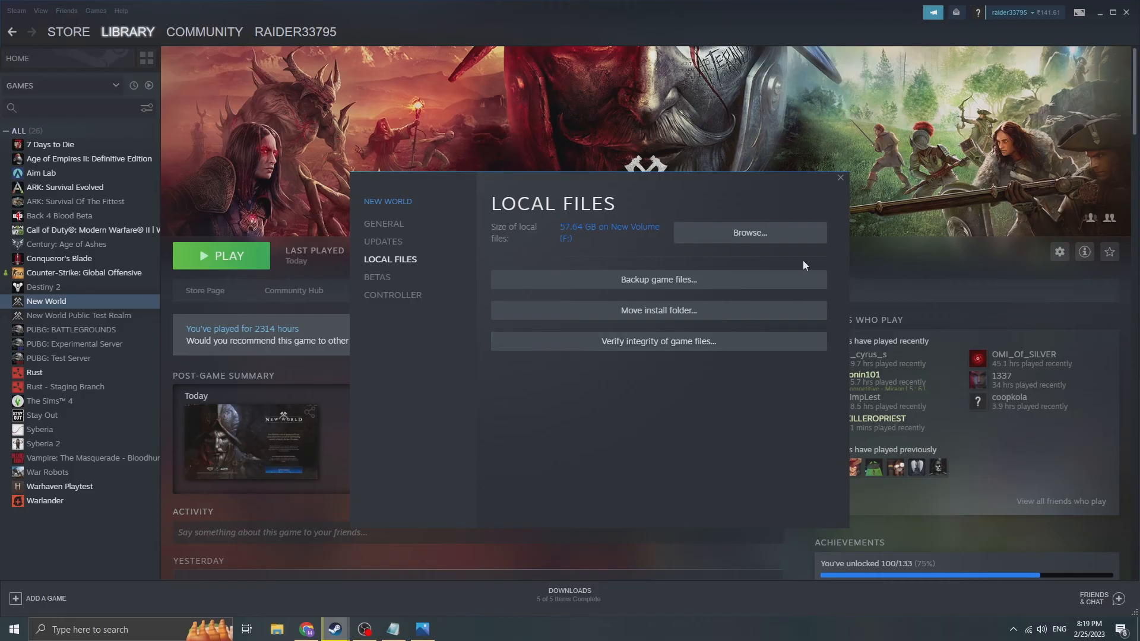
left_click(839, 177)
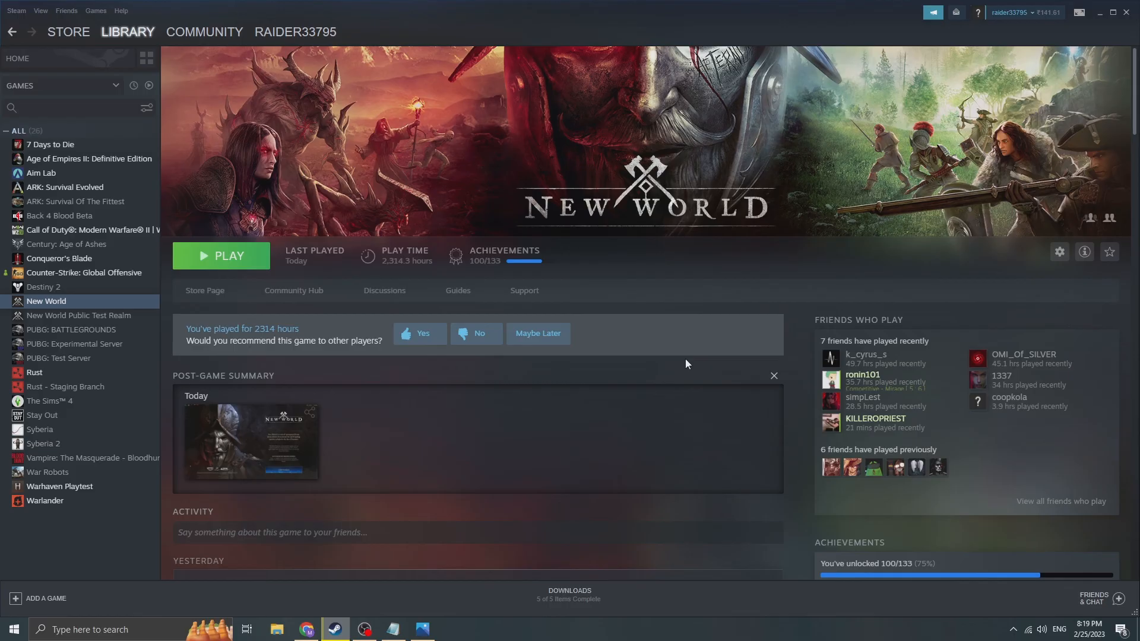
scroll("down", 3)
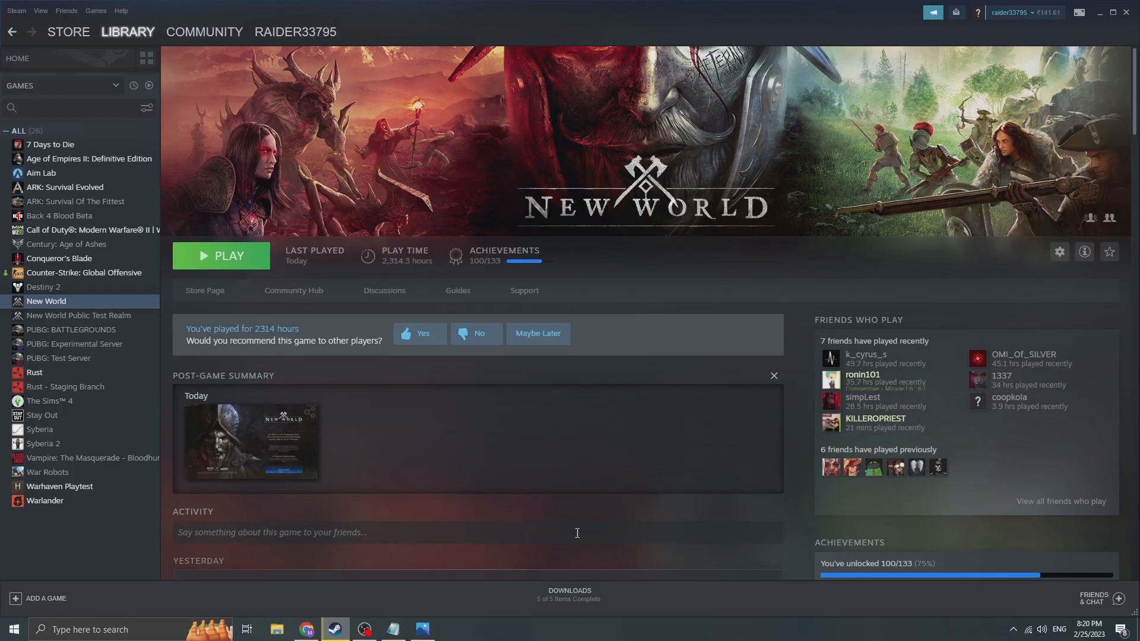
mouse_move(574, 466)
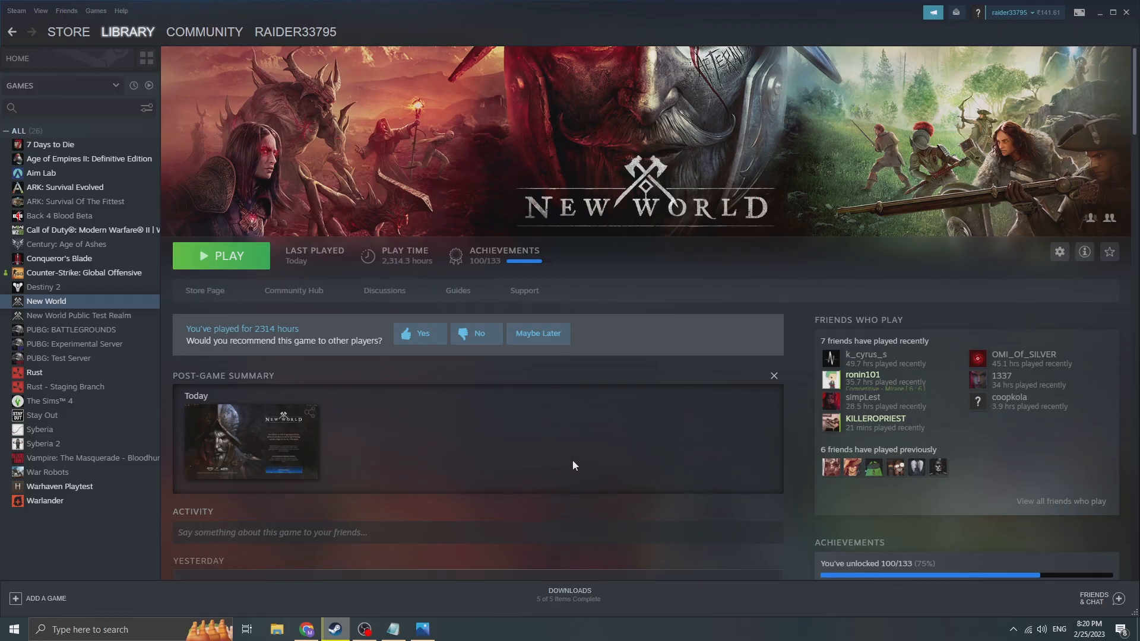
mouse_move(506, 510)
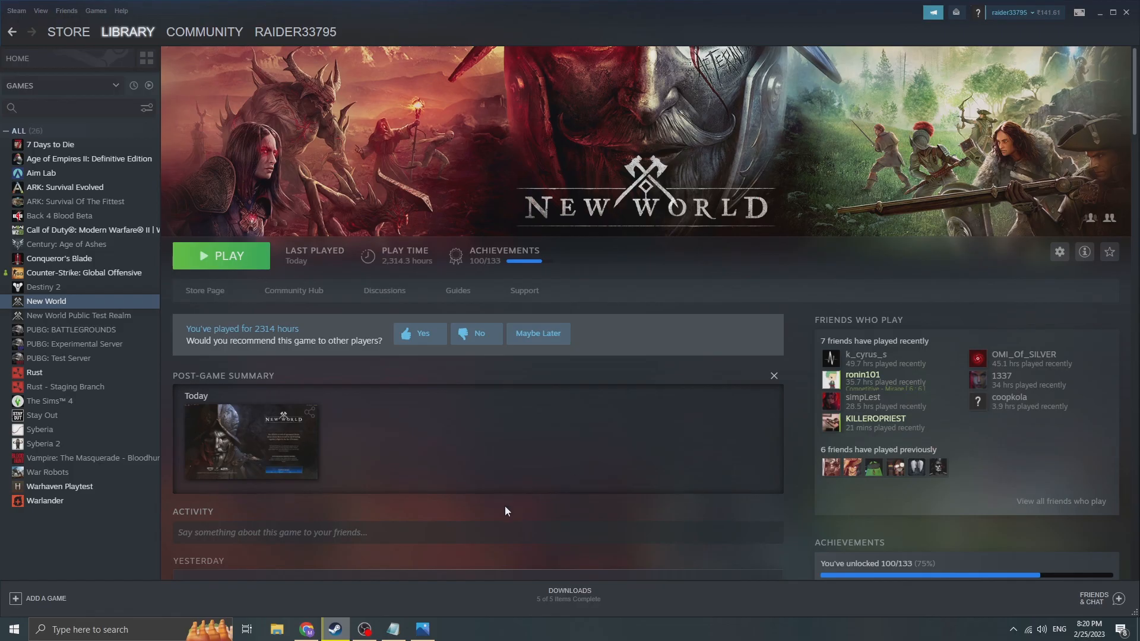